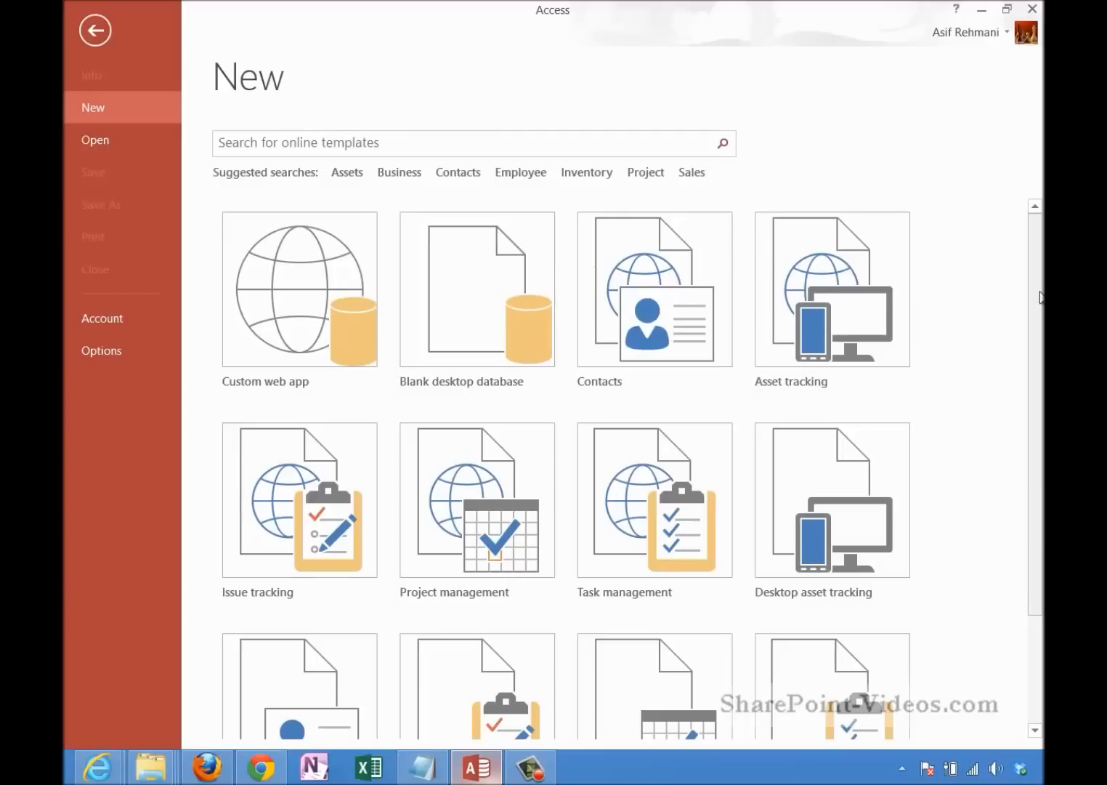
- Browse the new-database templates, previewing the blank desktop database and custom web app options
scroll(down, 3)
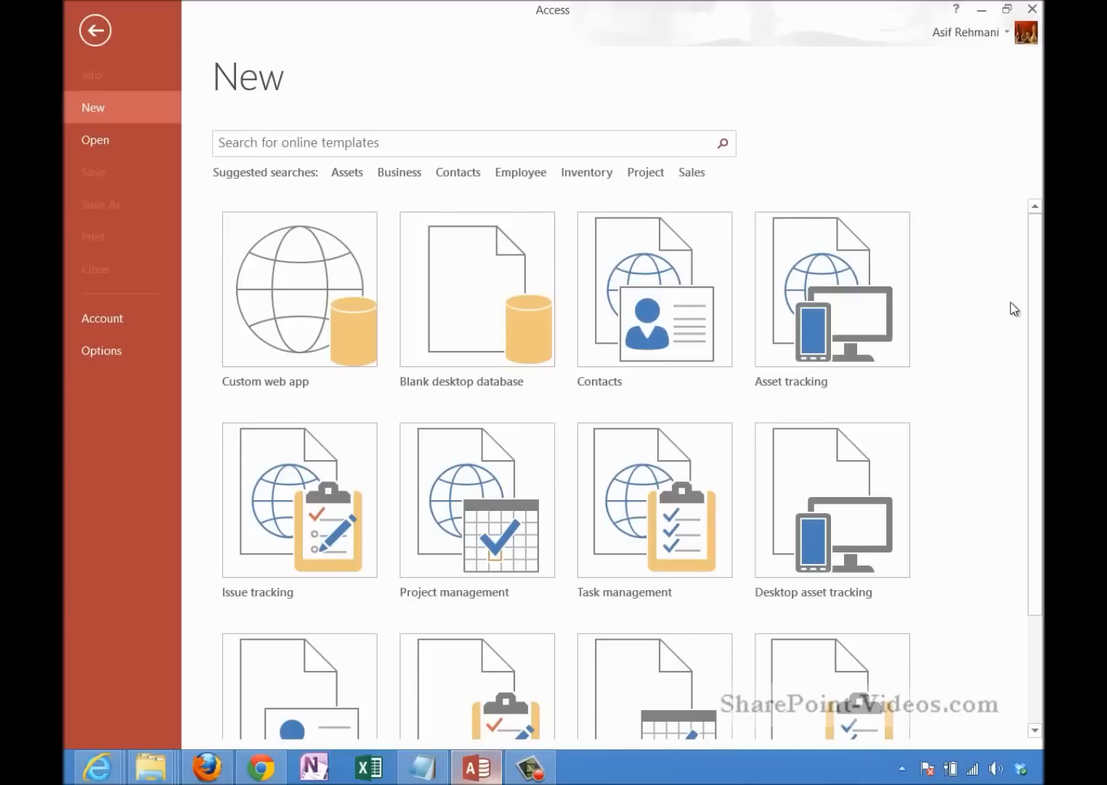
scroll(down, 3)
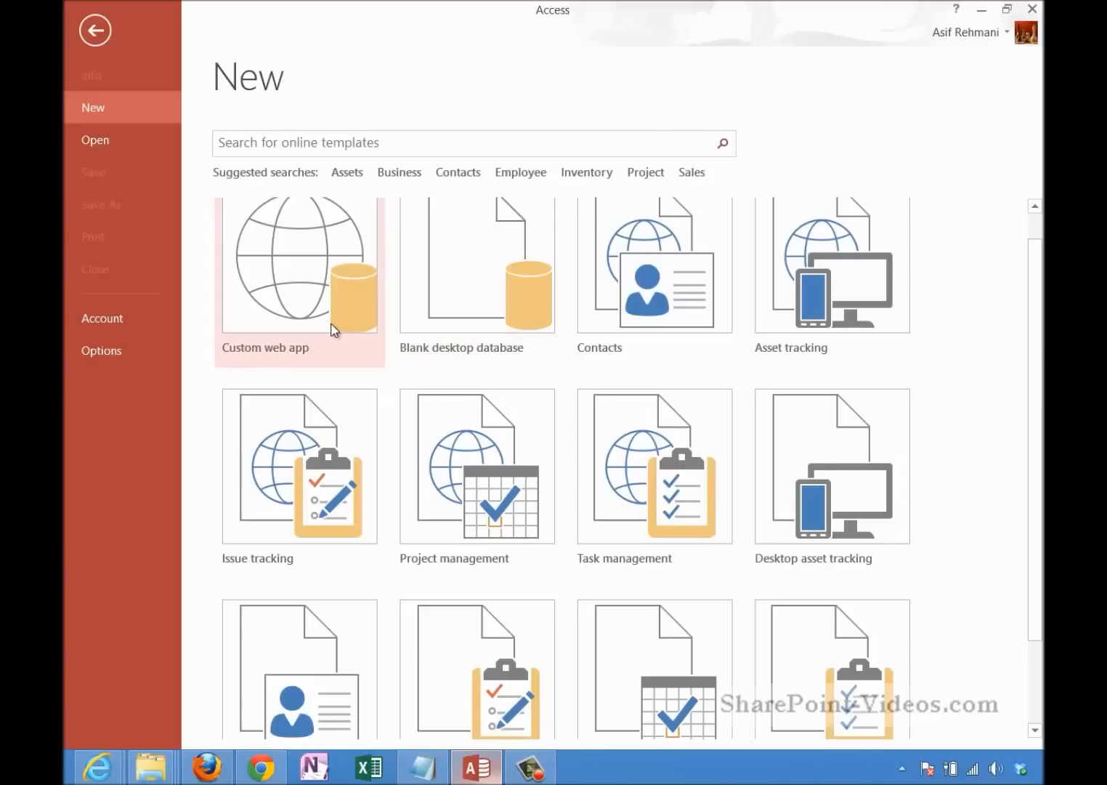
mouse_move(456, 314)
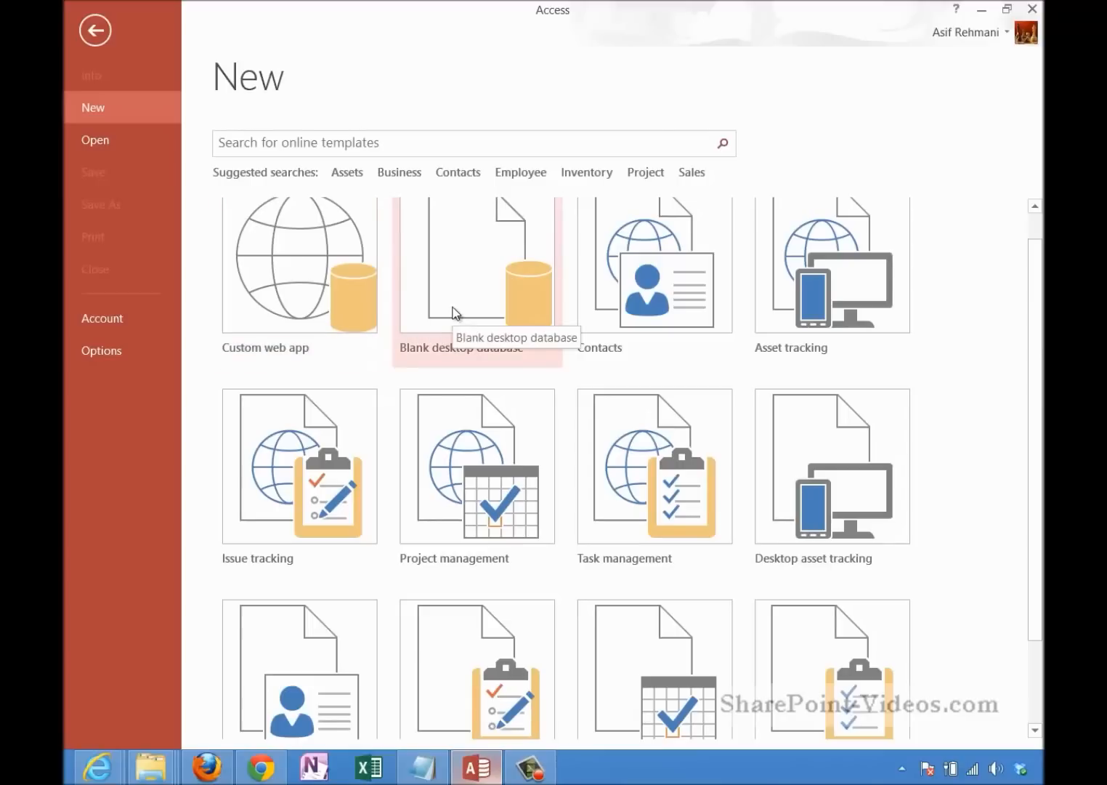
click(477, 264)
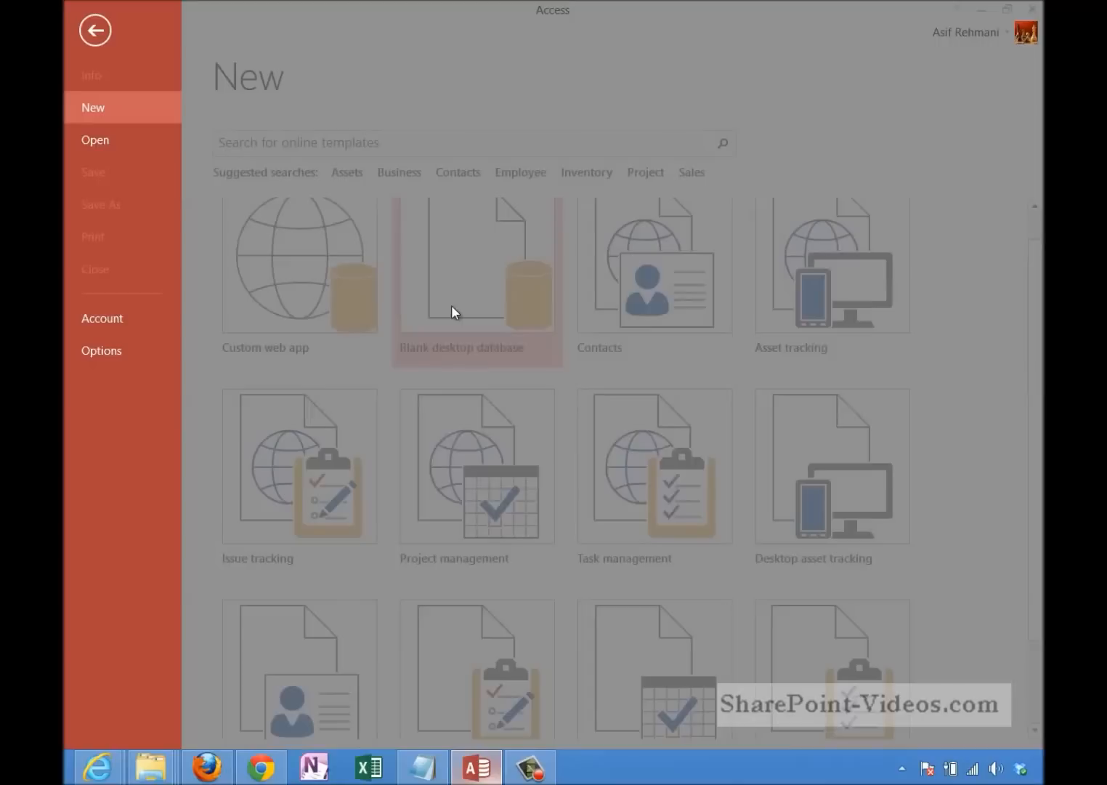
click(476, 279)
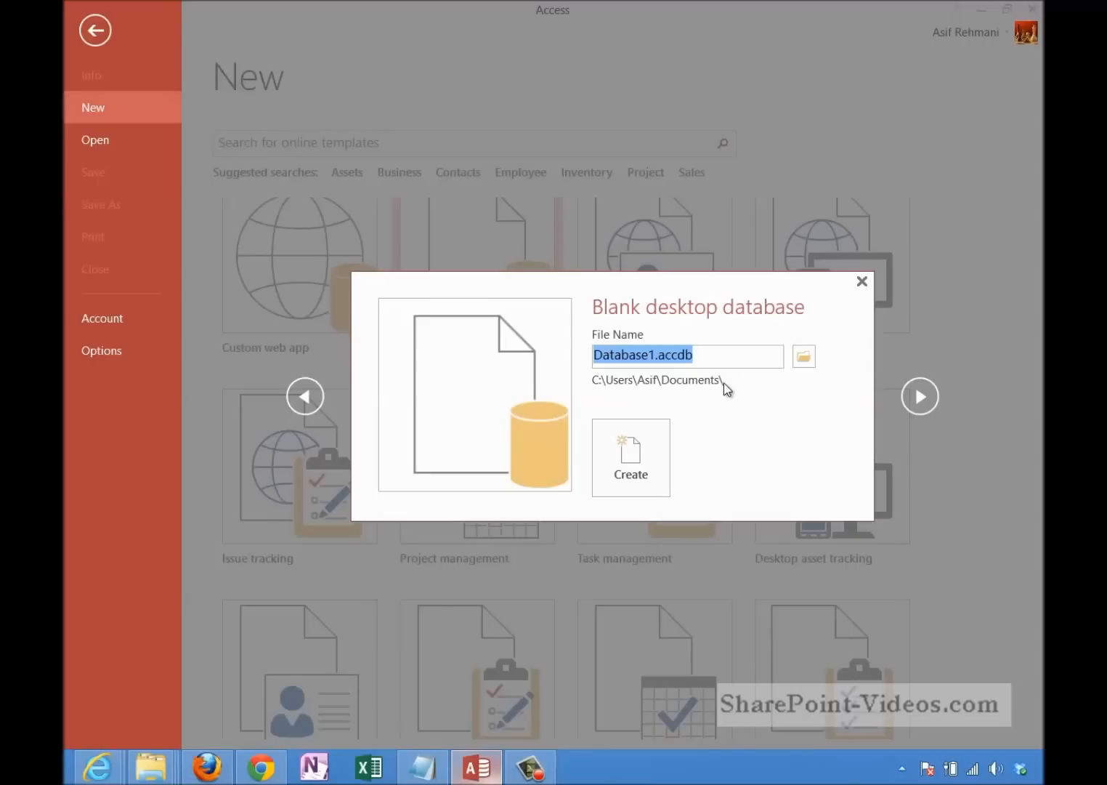
click(863, 282)
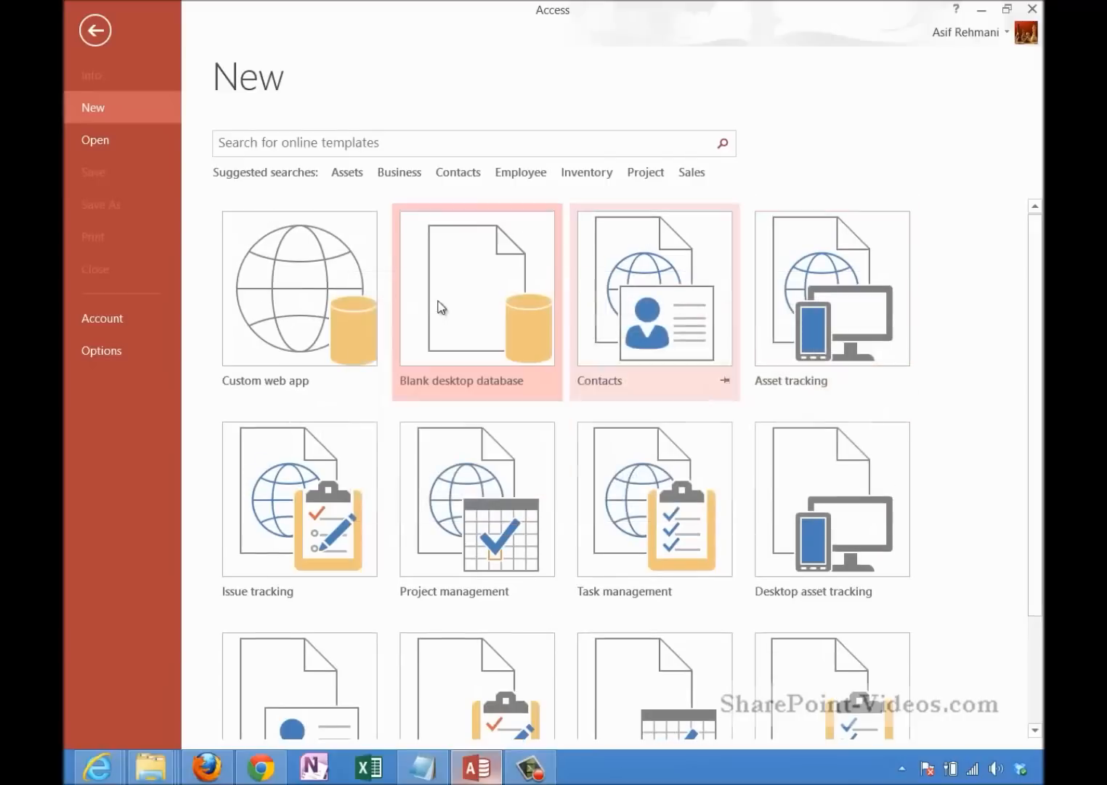
click(299, 288)
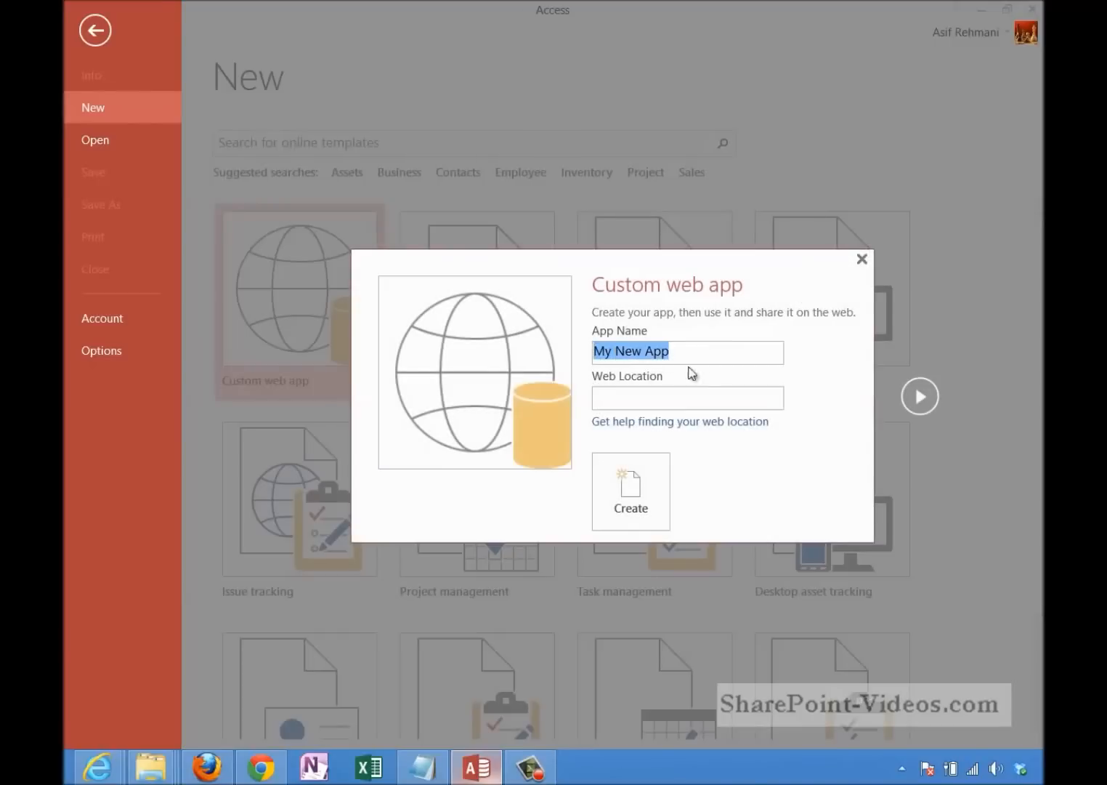
mouse_move(811, 419)
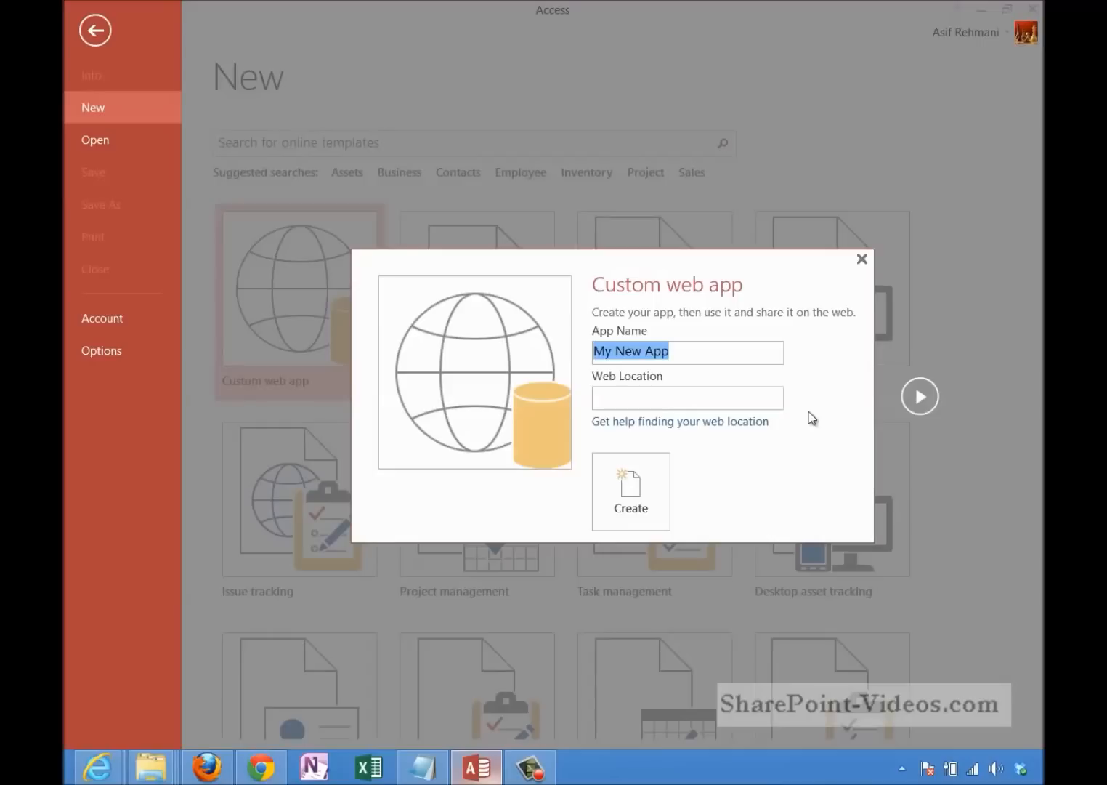
click(863, 259)
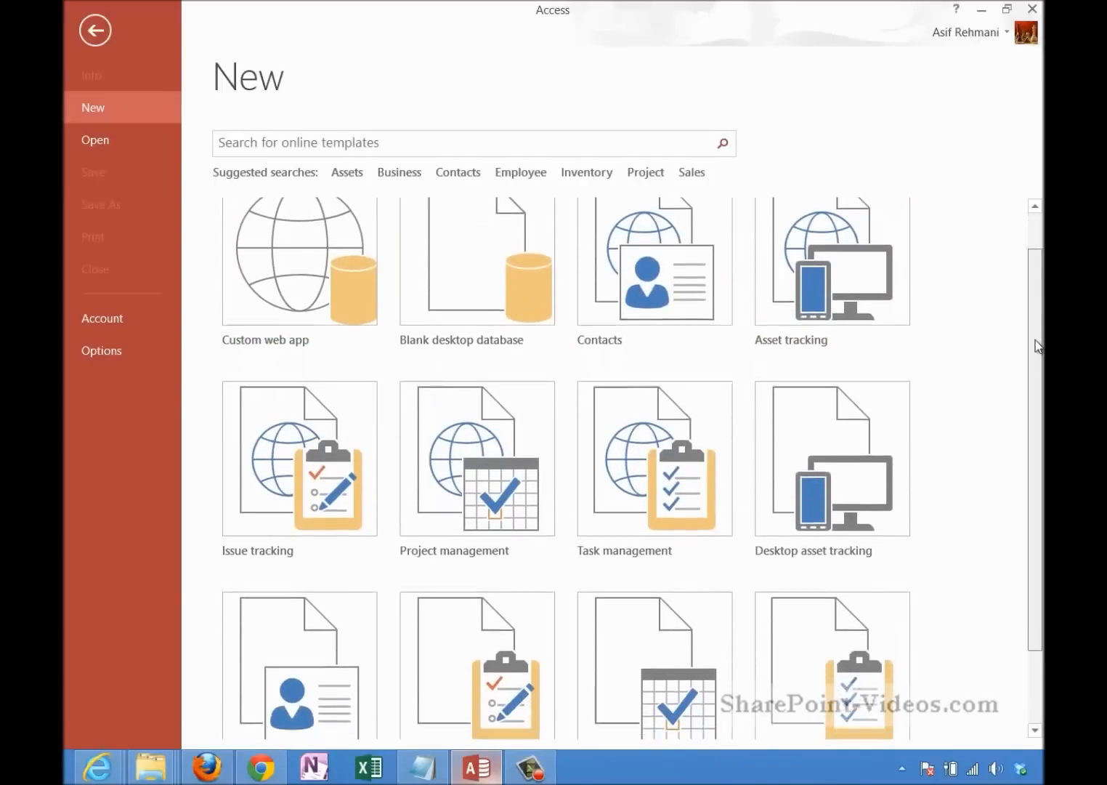
scroll(down, 3)
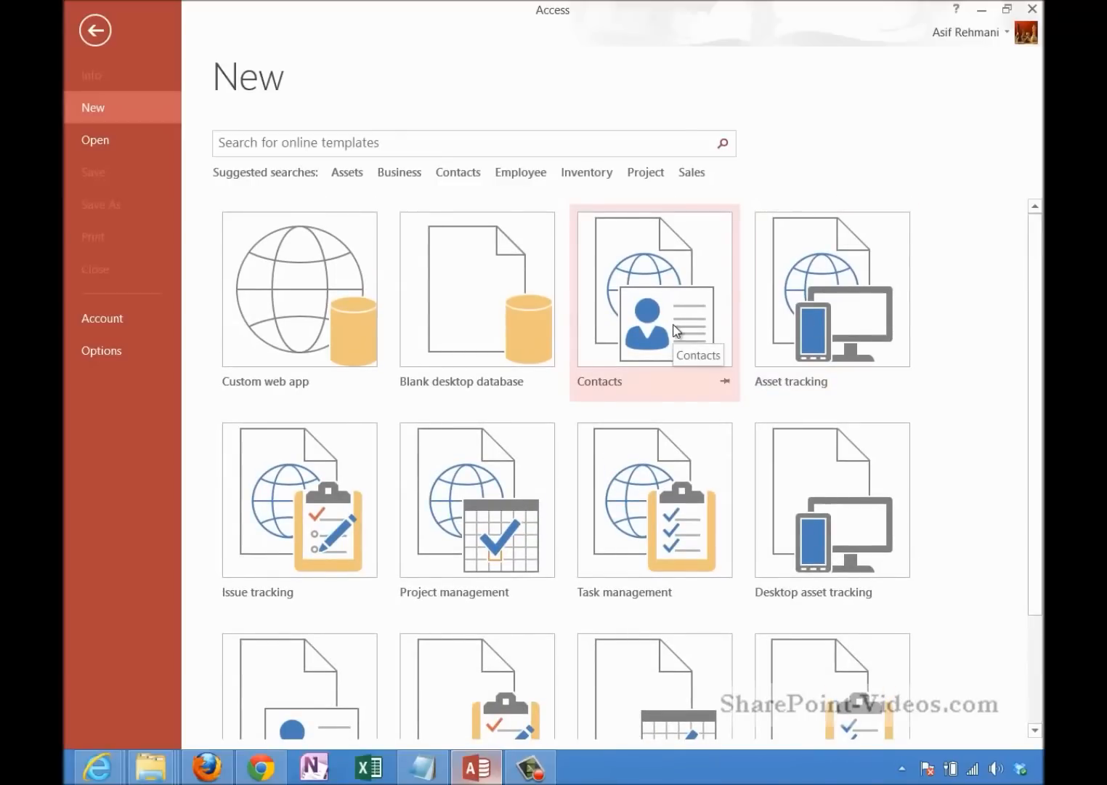
- Start an app from the Contacts template and name it 'HR Team Contact'
click(654, 290)
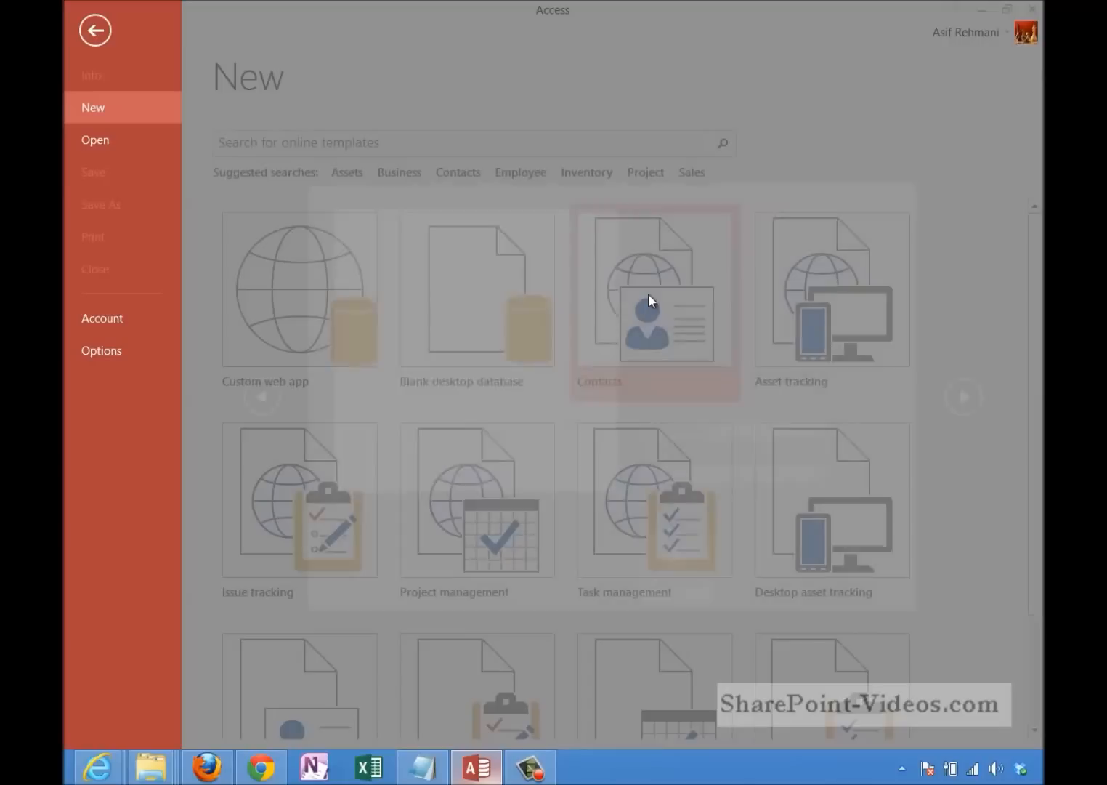
click(653, 303)
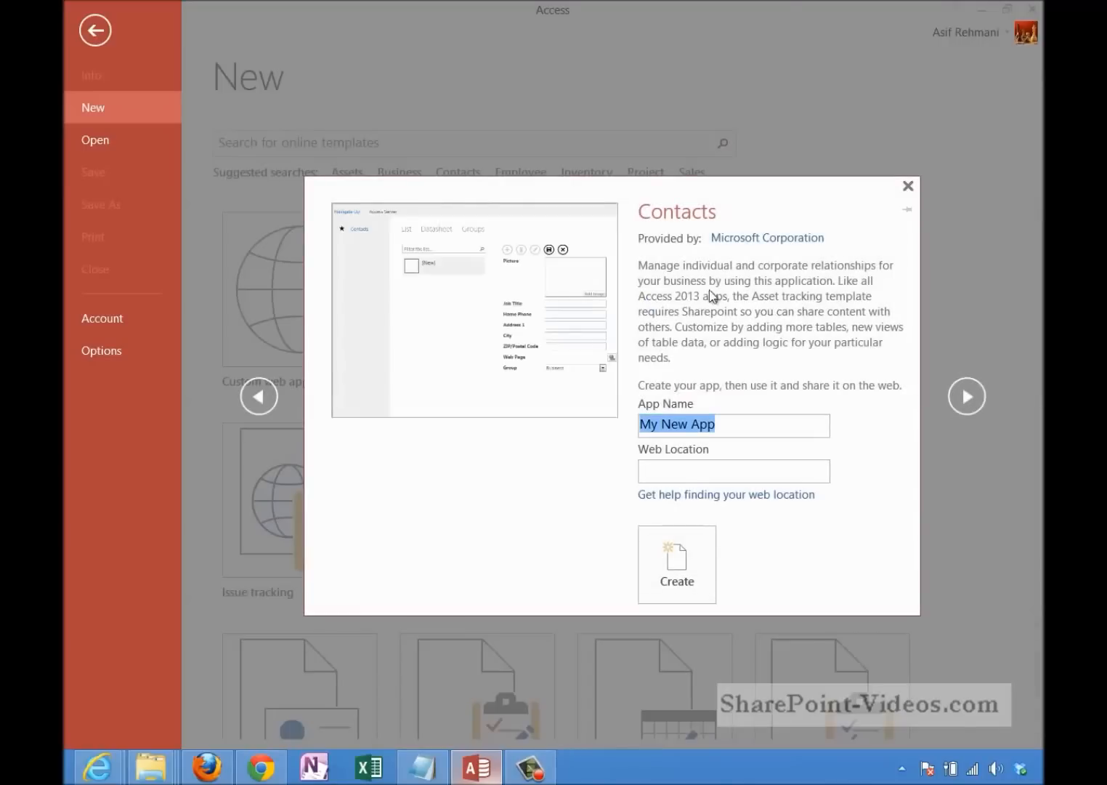
mouse_move(677, 312)
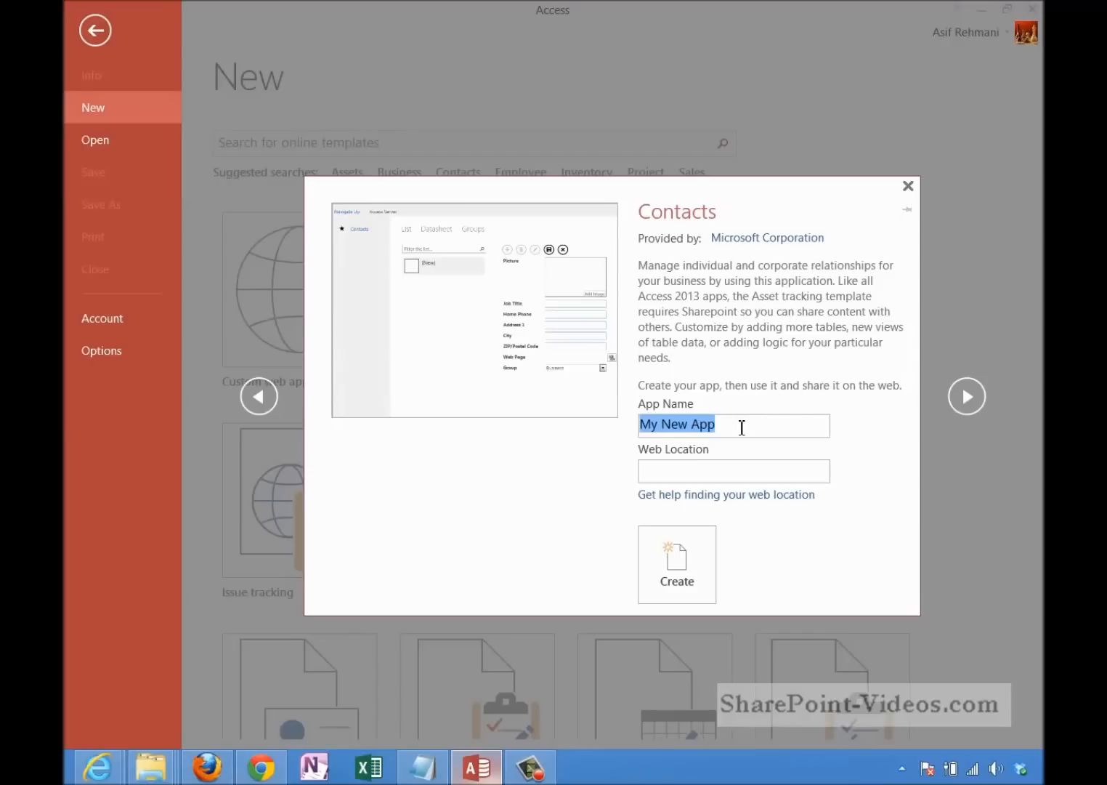
mouse_move(750, 366)
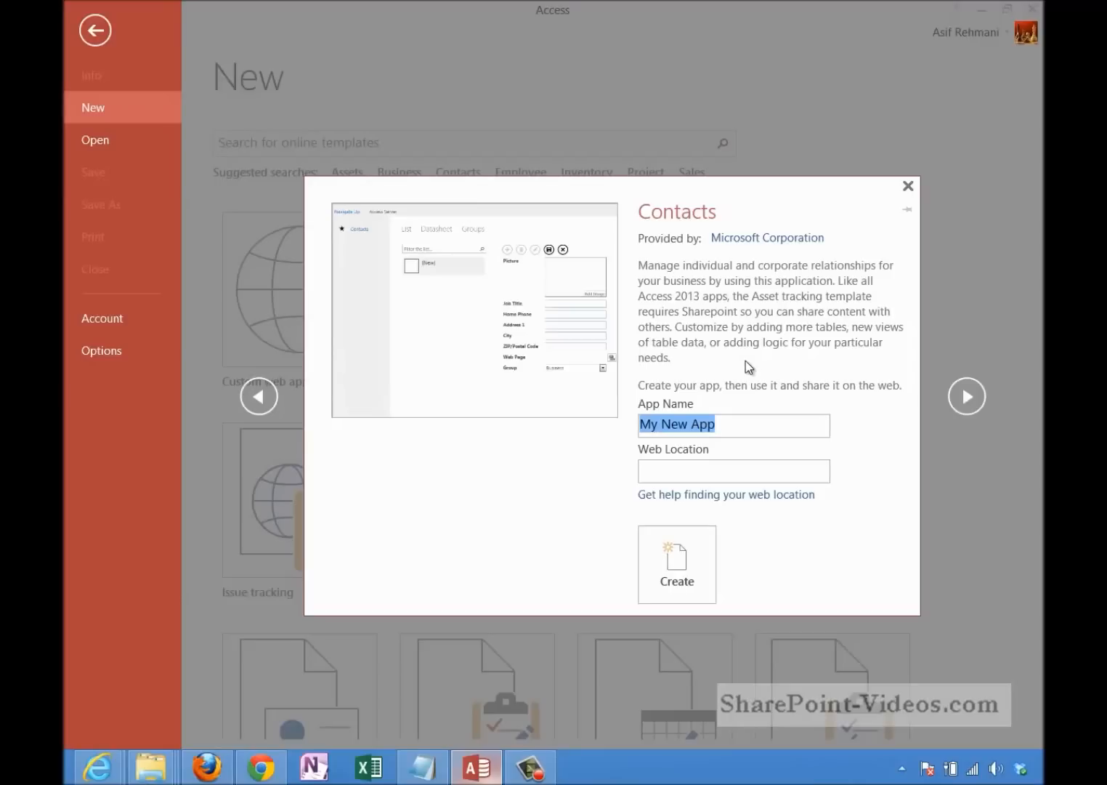
text(HR)
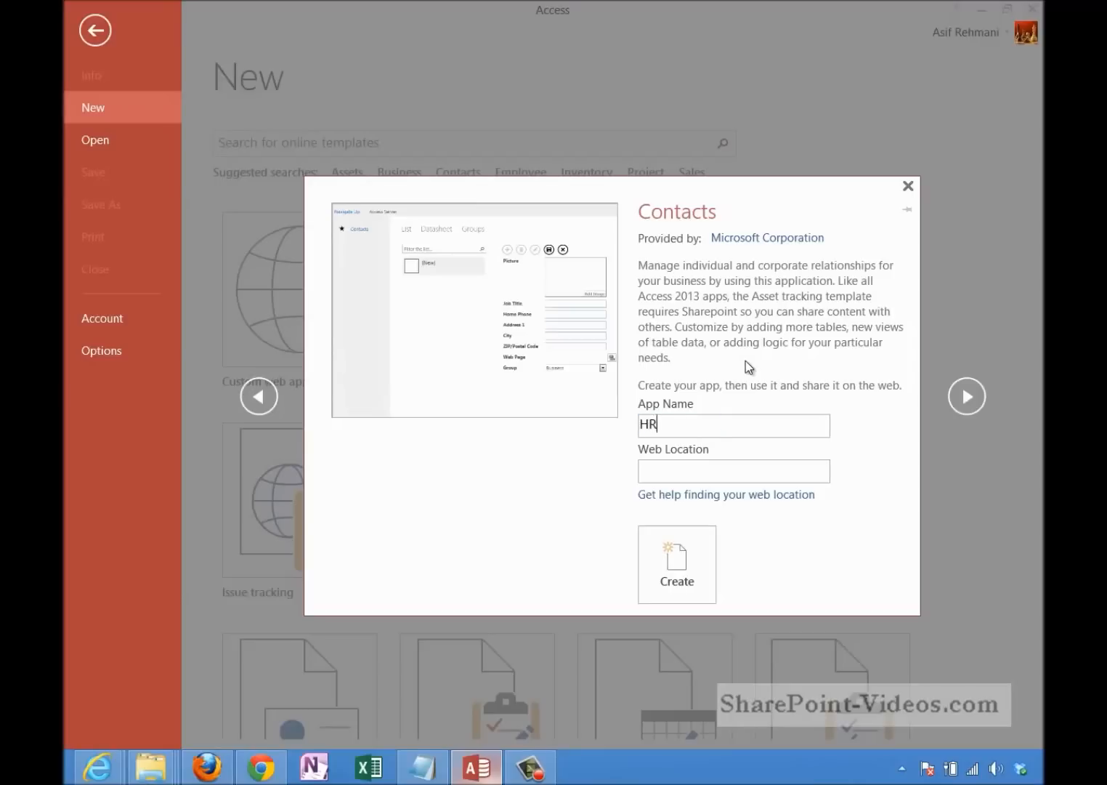
text(Team C)
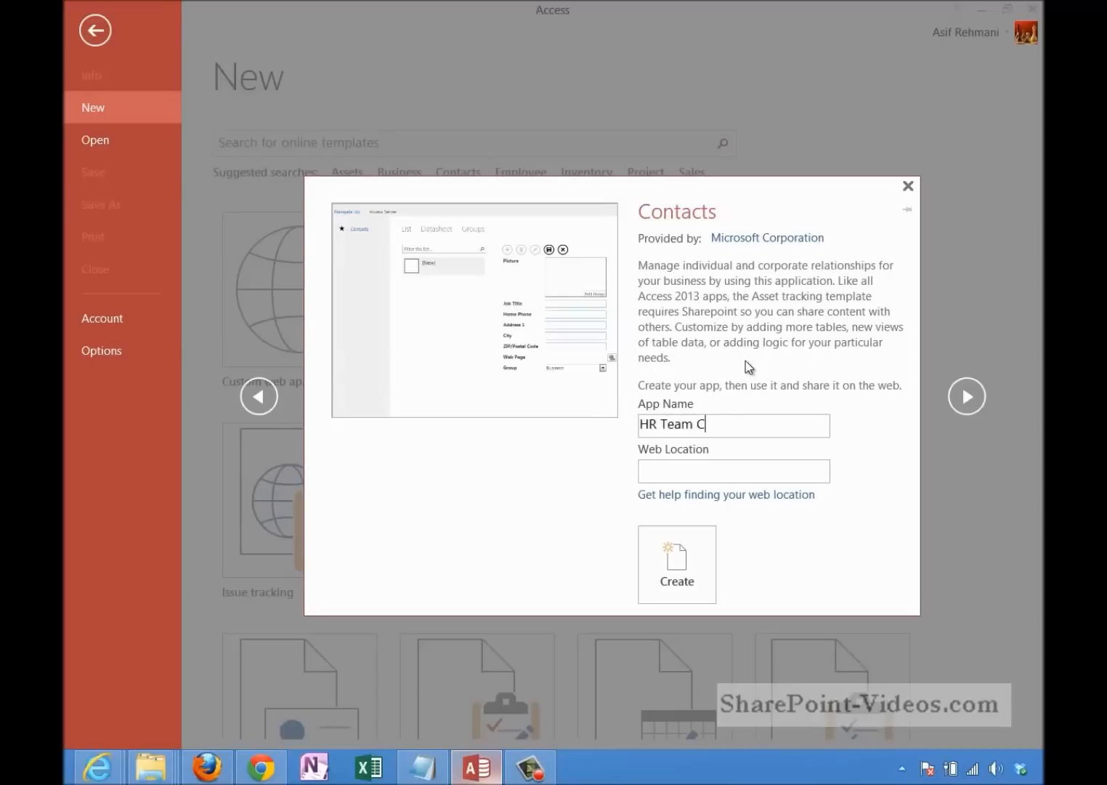
text(ontact)
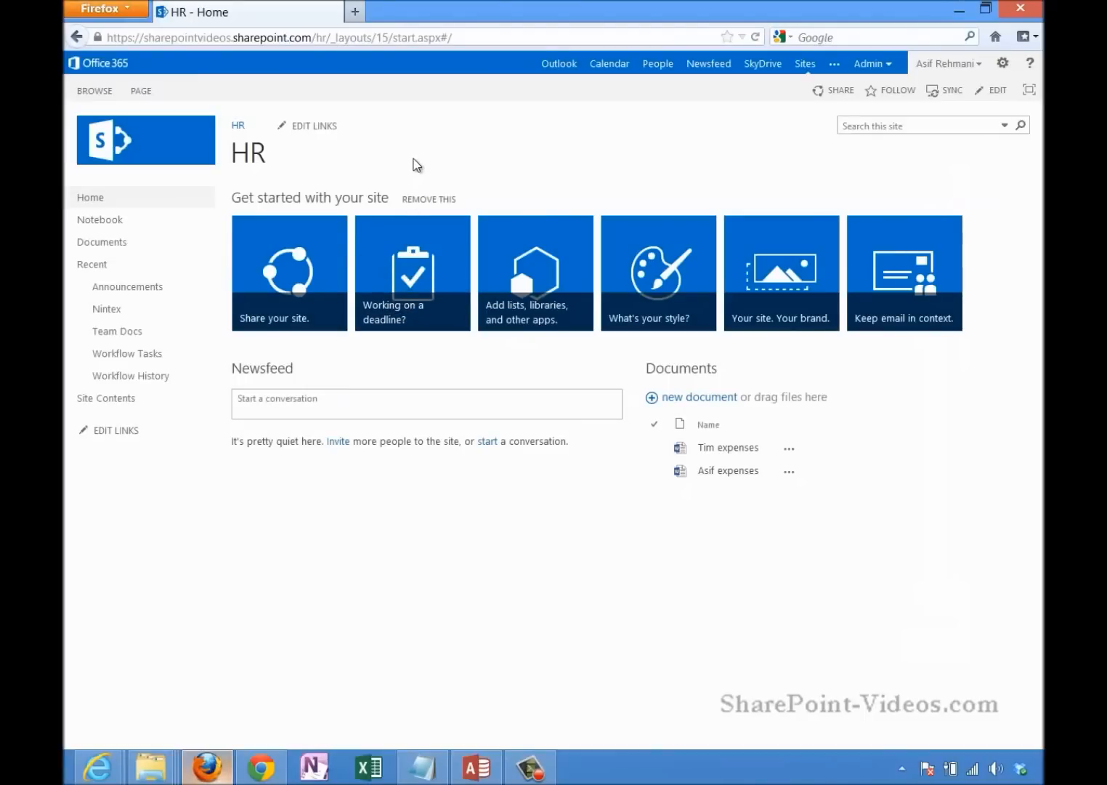
mouse_move(300, 38)
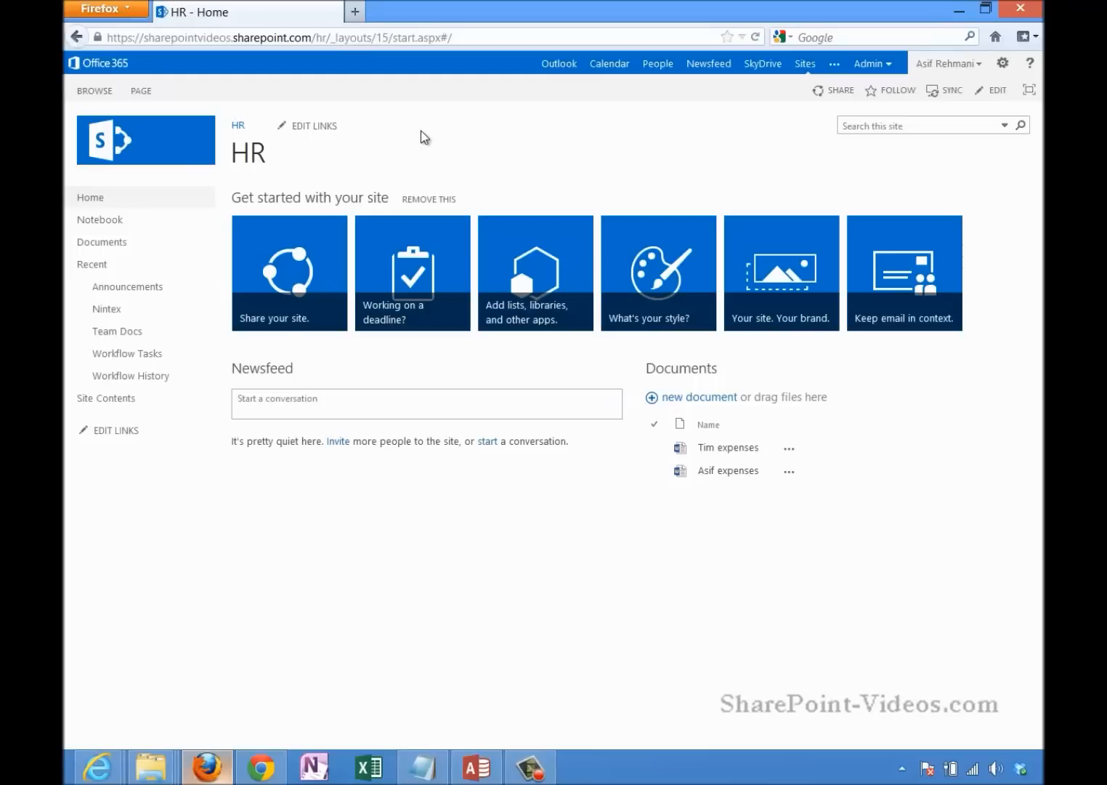
mouse_move(352, 41)
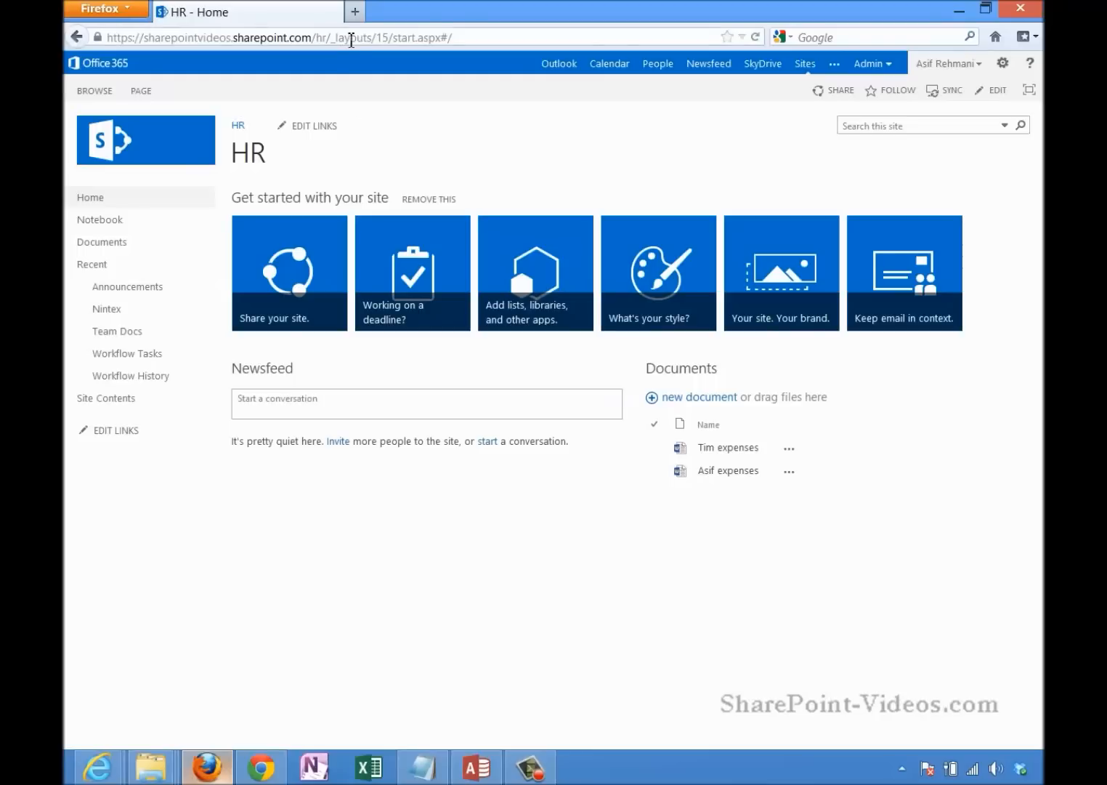
- Select the HR SharePoint site's web address in Firefox and copy it
double_click(291, 38)
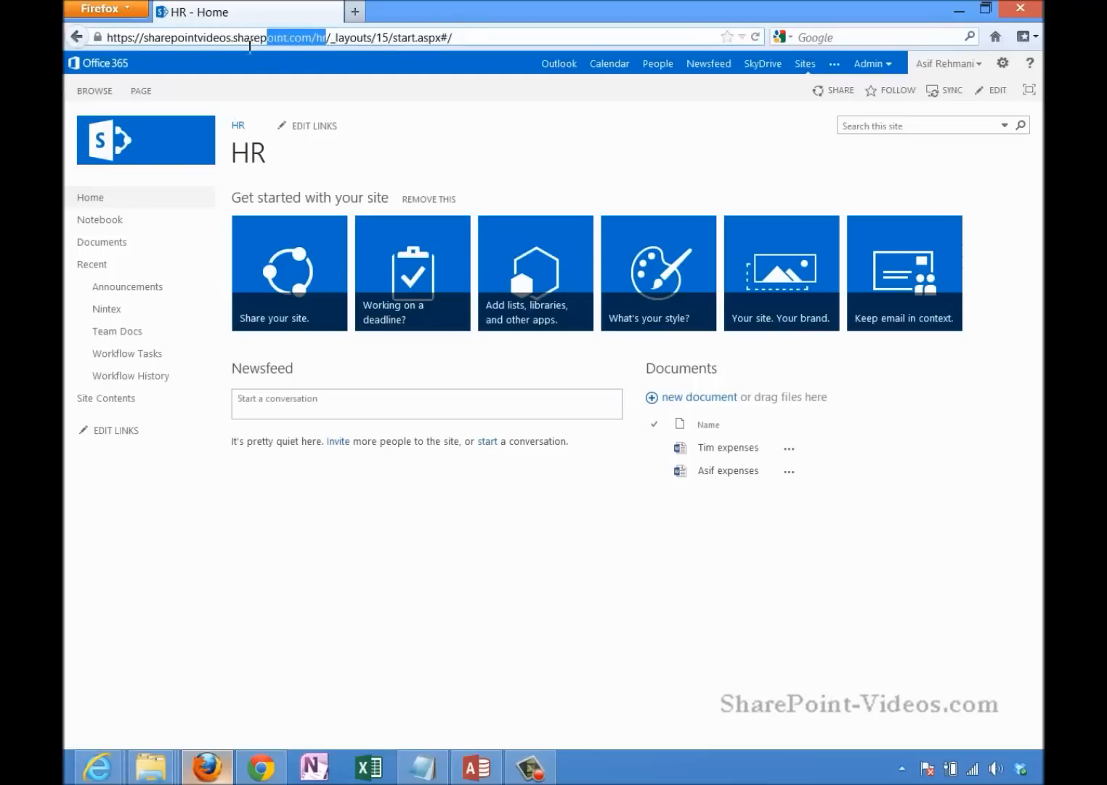
right_click(203, 37)
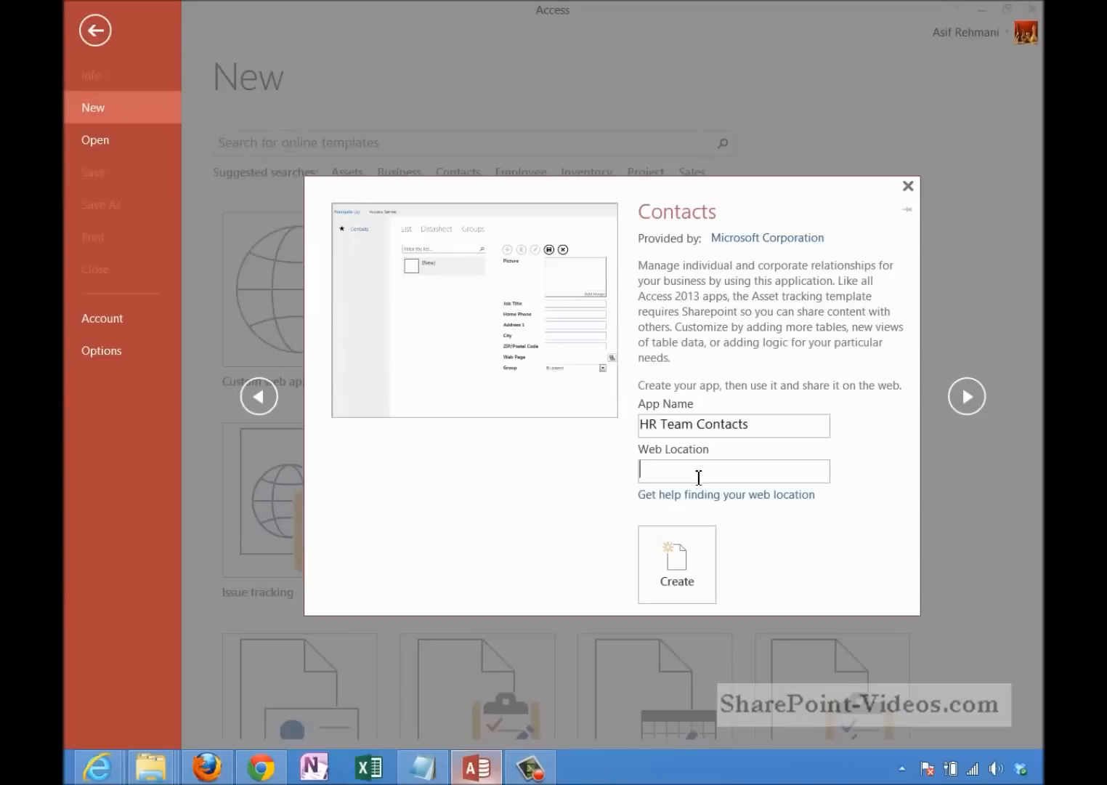
- Create the HR Team Contacts app at the sharepointvideos.sharepoint.com/hr web location
text(repointvideos.sharepoint.com/hr)
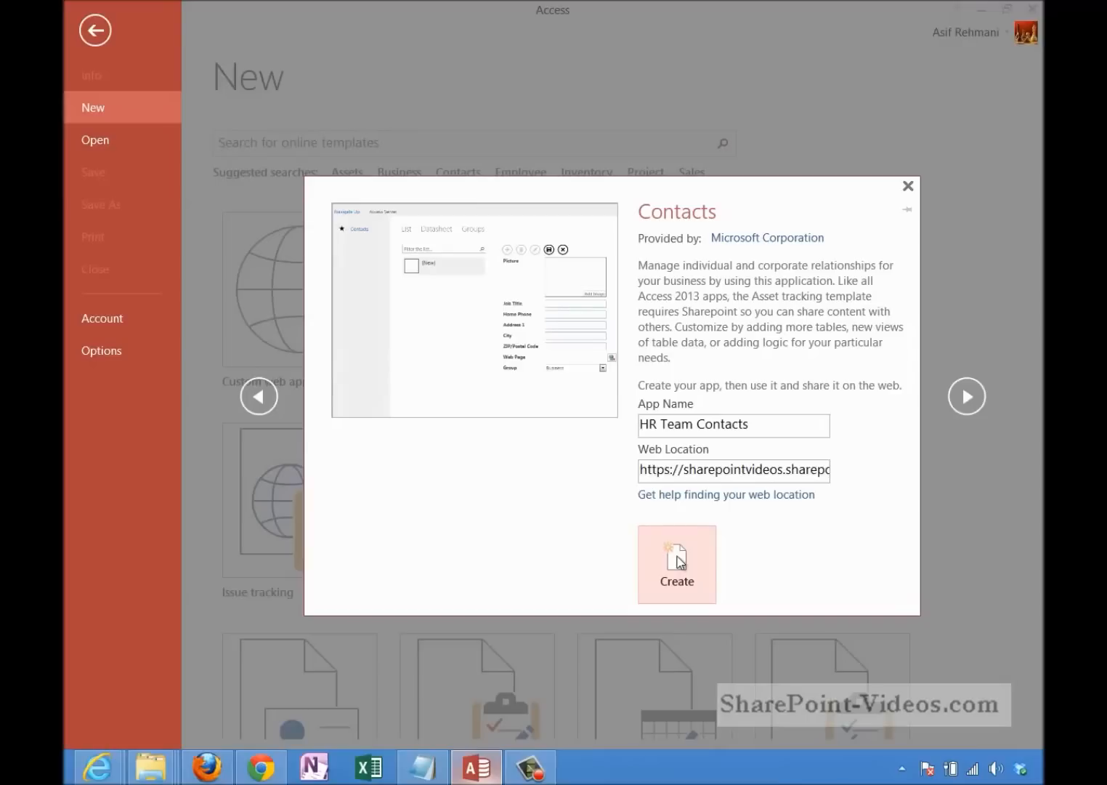
click(677, 564)
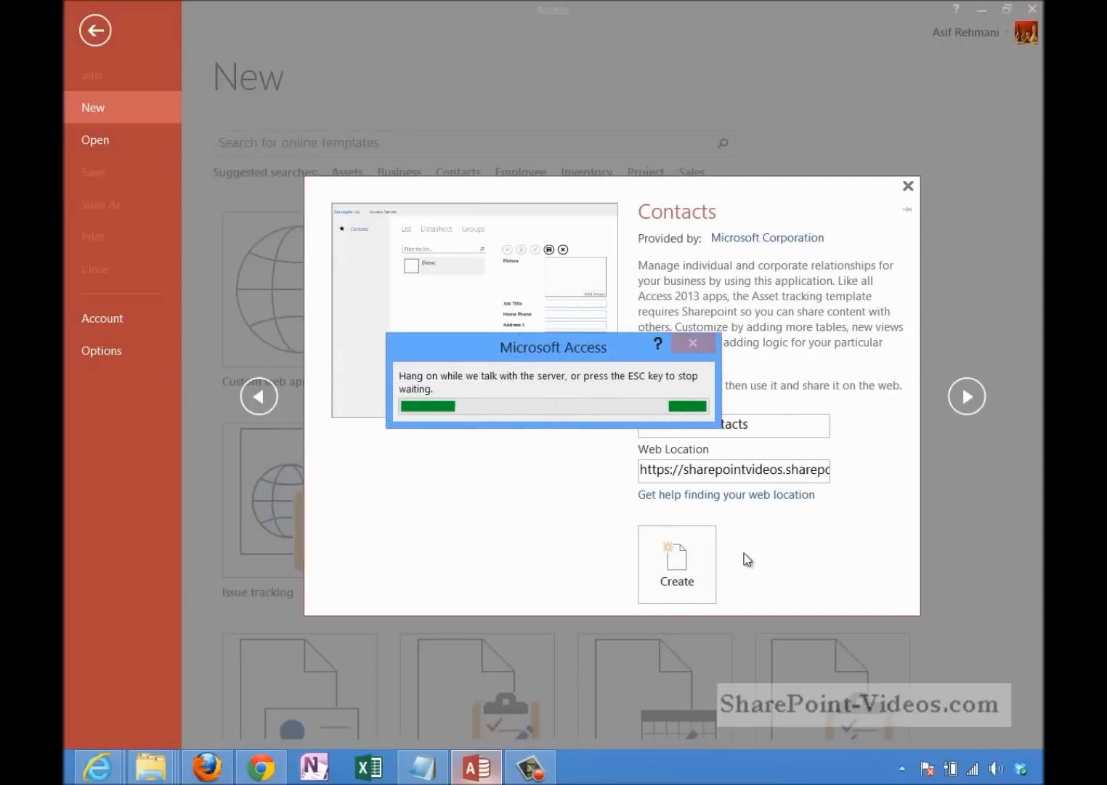
click(677, 564)
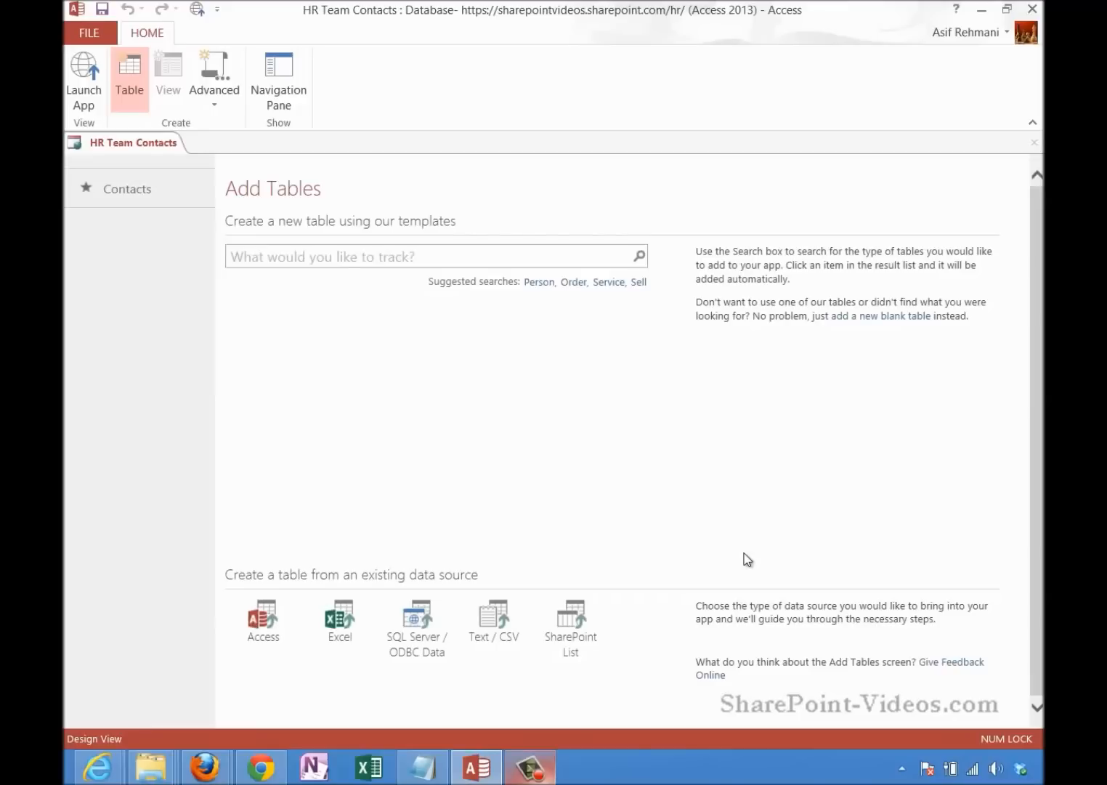
mouse_move(129, 196)
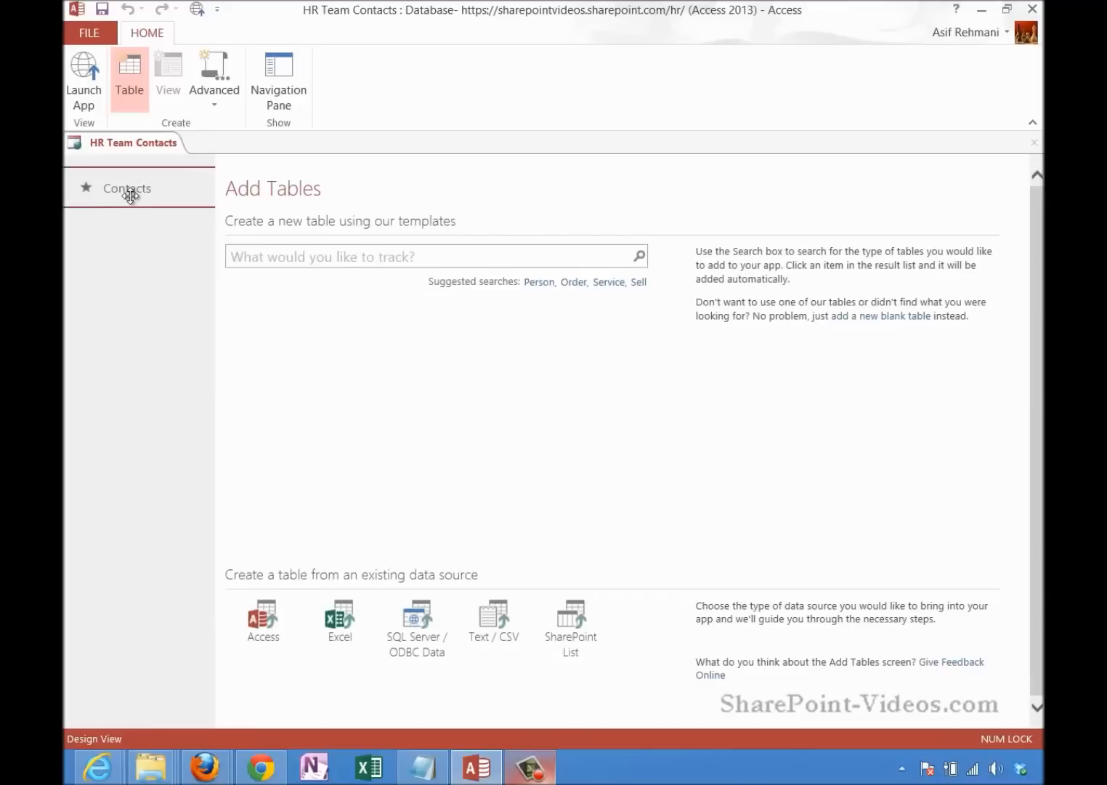
- Preview the Contacts table's List, Datasheet and By Group views, ending on List
click(128, 187)
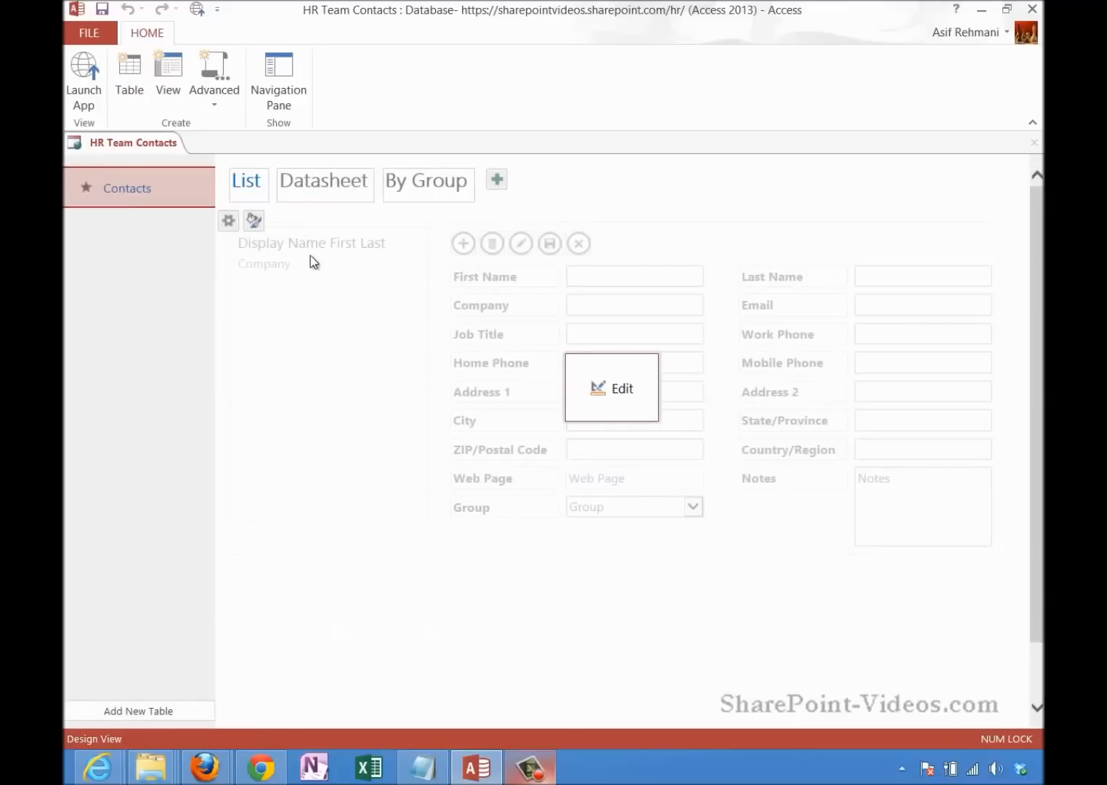
mouse_move(341, 139)
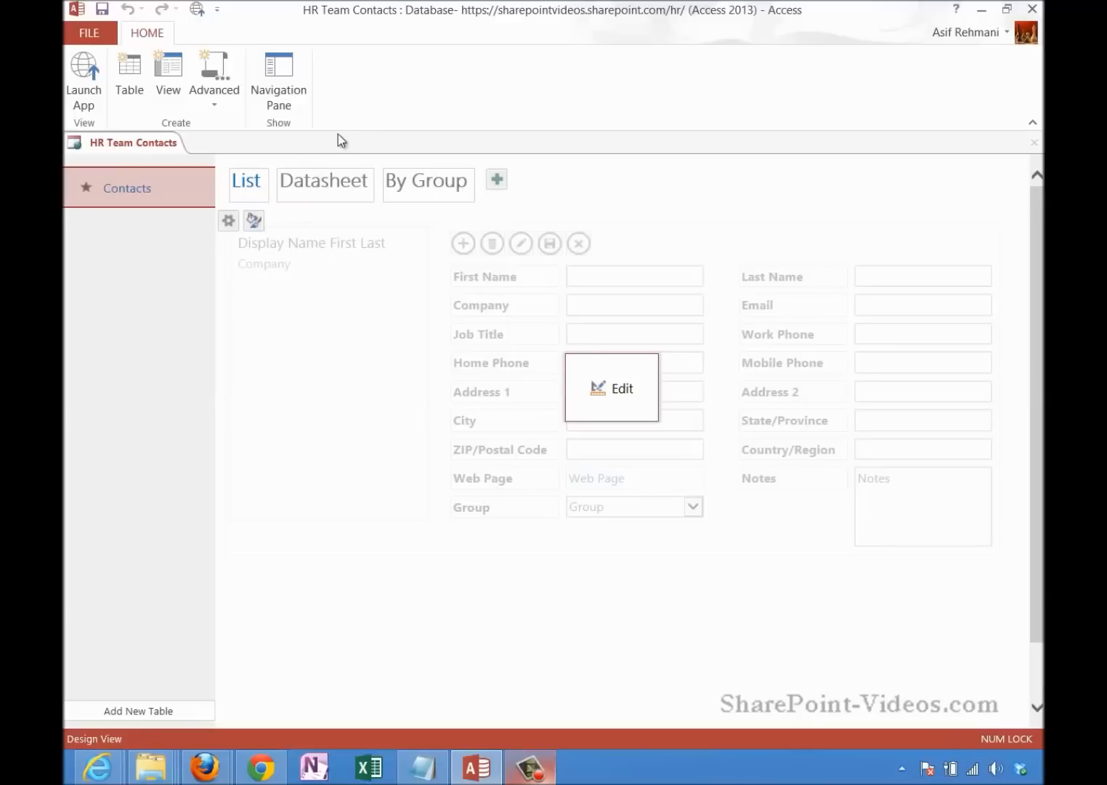
mouse_move(349, 137)
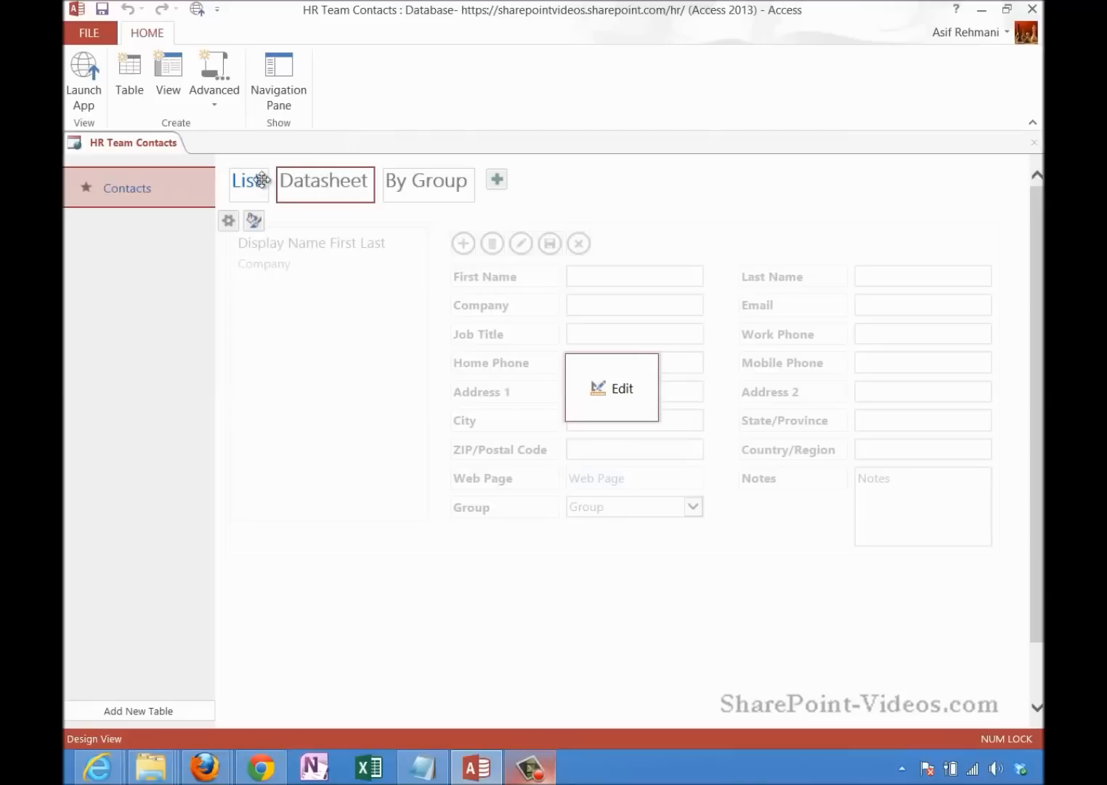
click(247, 180)
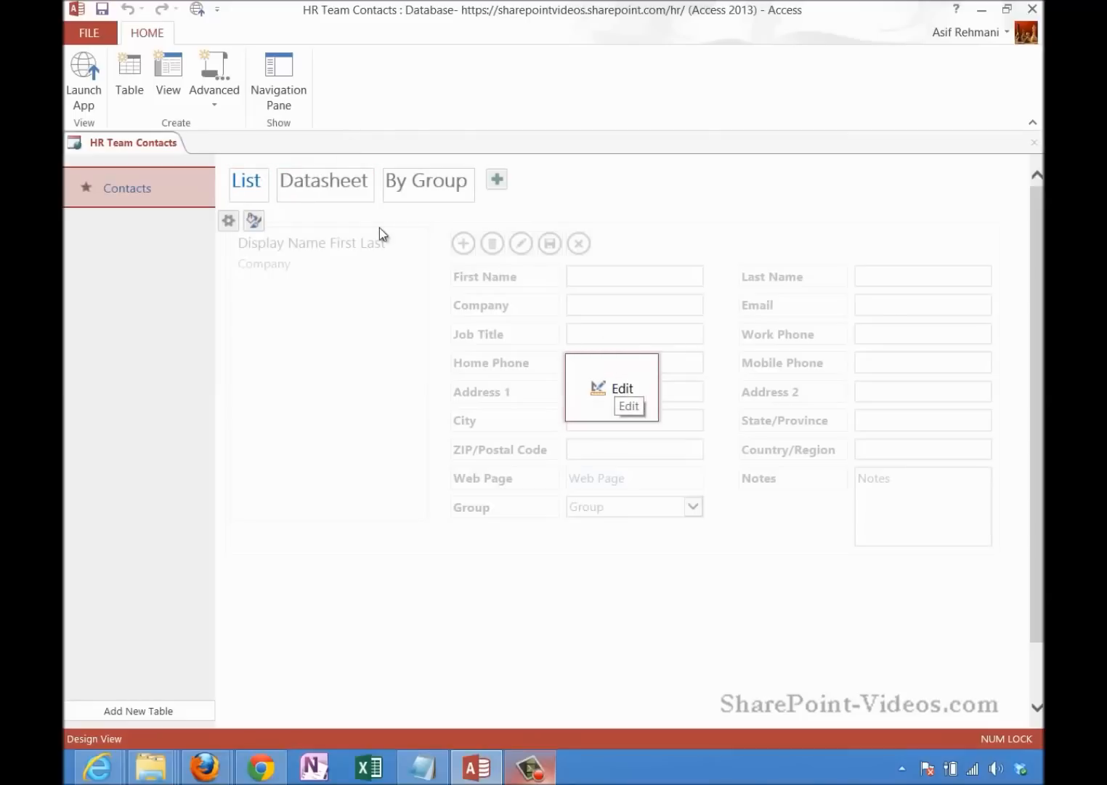
click(324, 181)
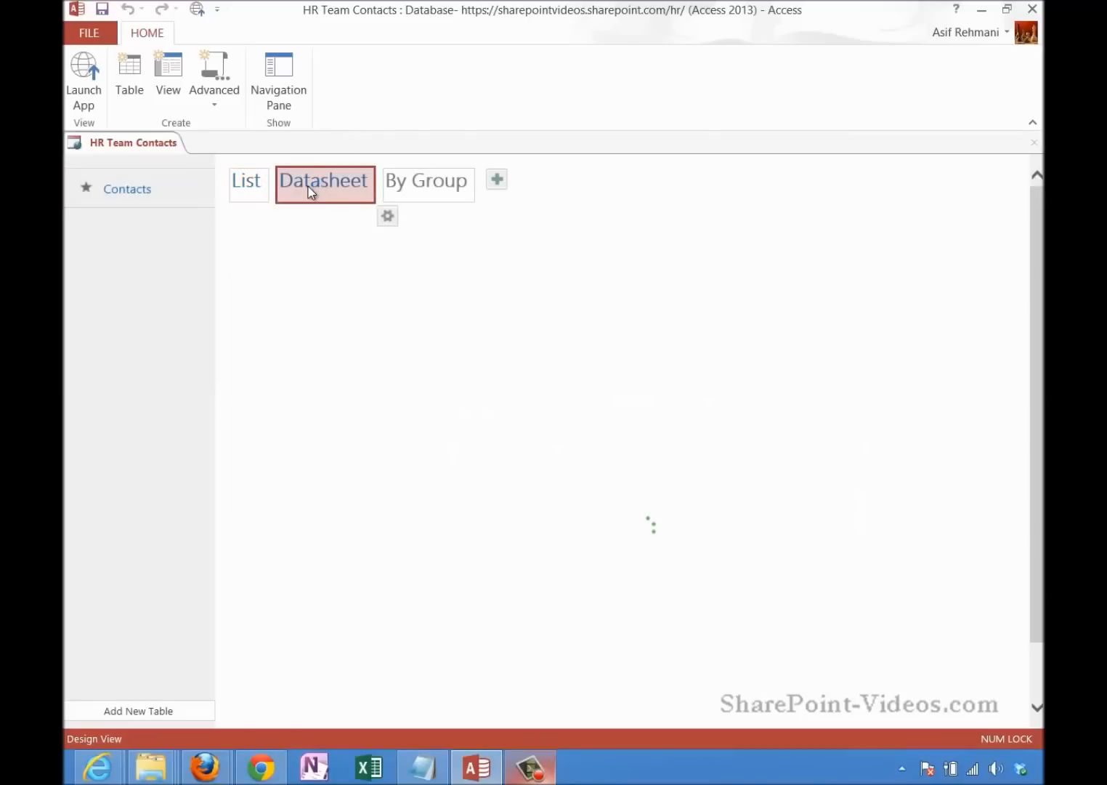
click(427, 182)
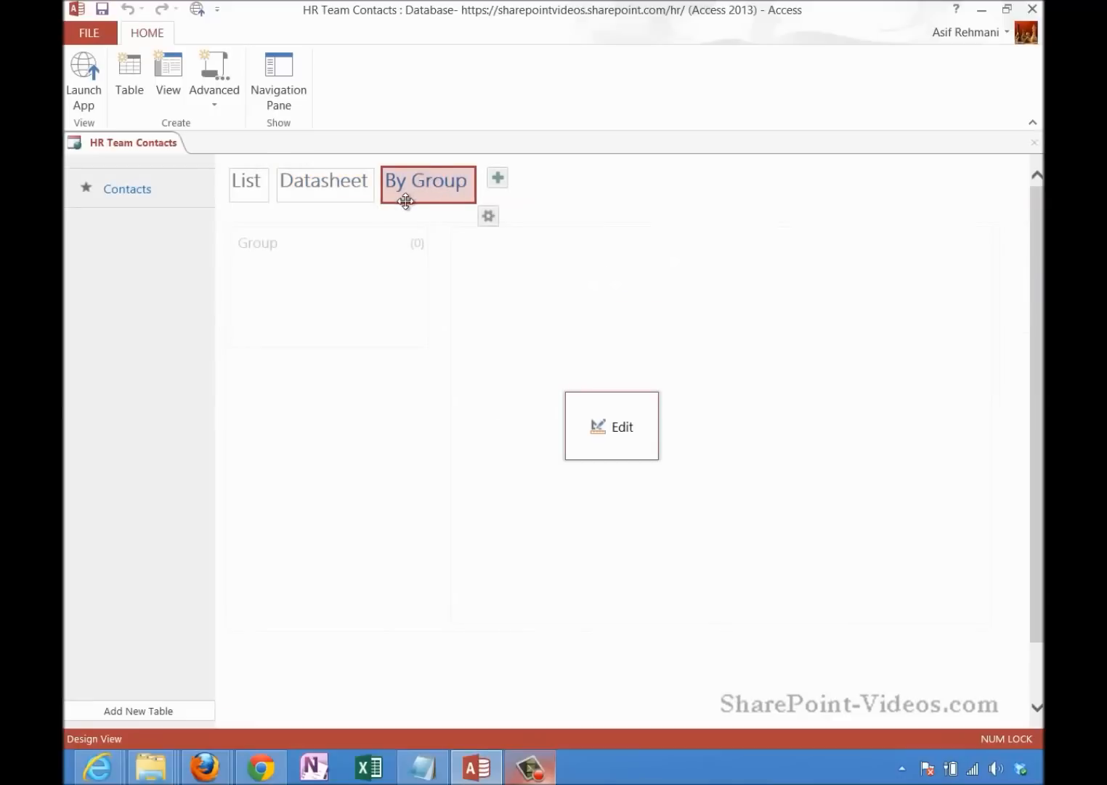
click(248, 183)
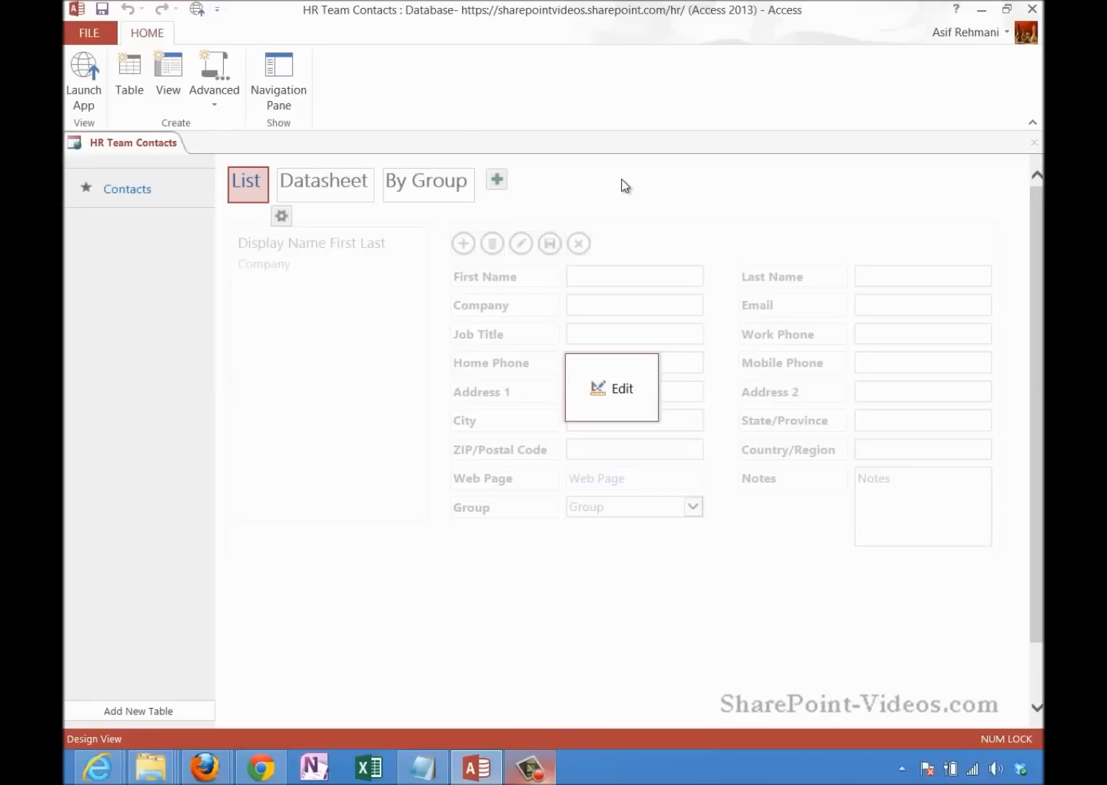
mouse_move(168, 75)
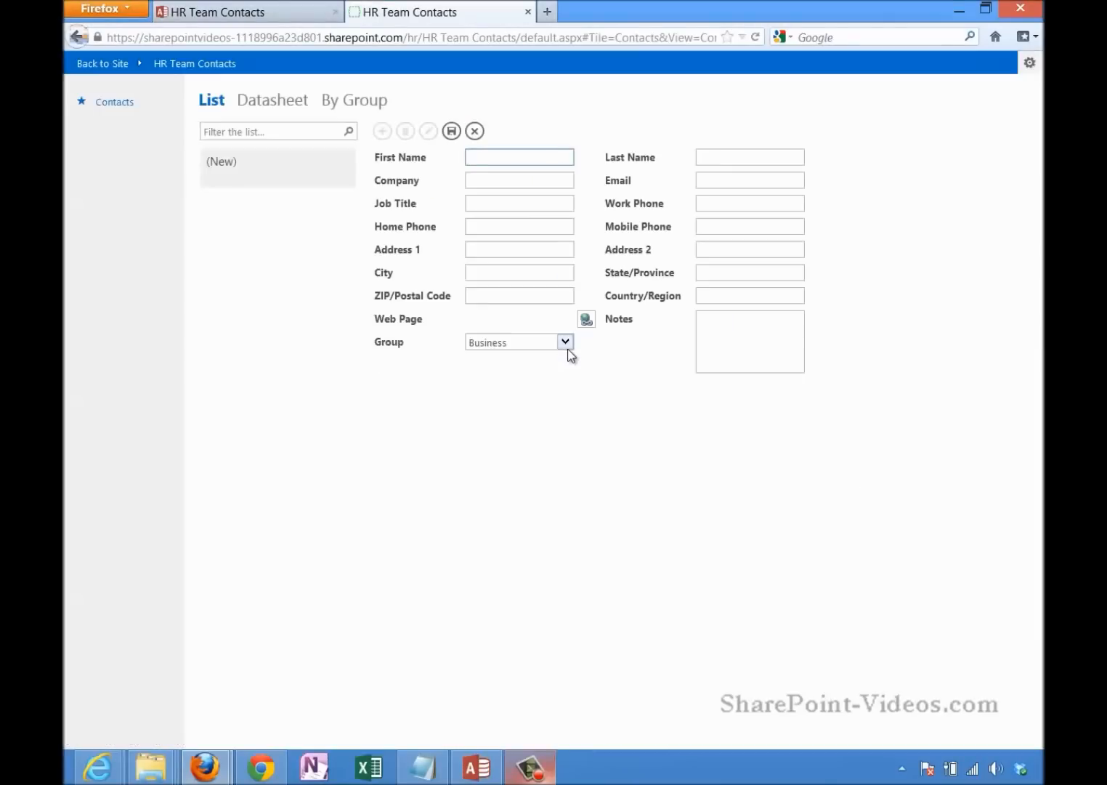
- Save contact Asif Rehmani of SharePoint-Videos with email asif@... in the Business group, then start a blank record
click(519, 157)
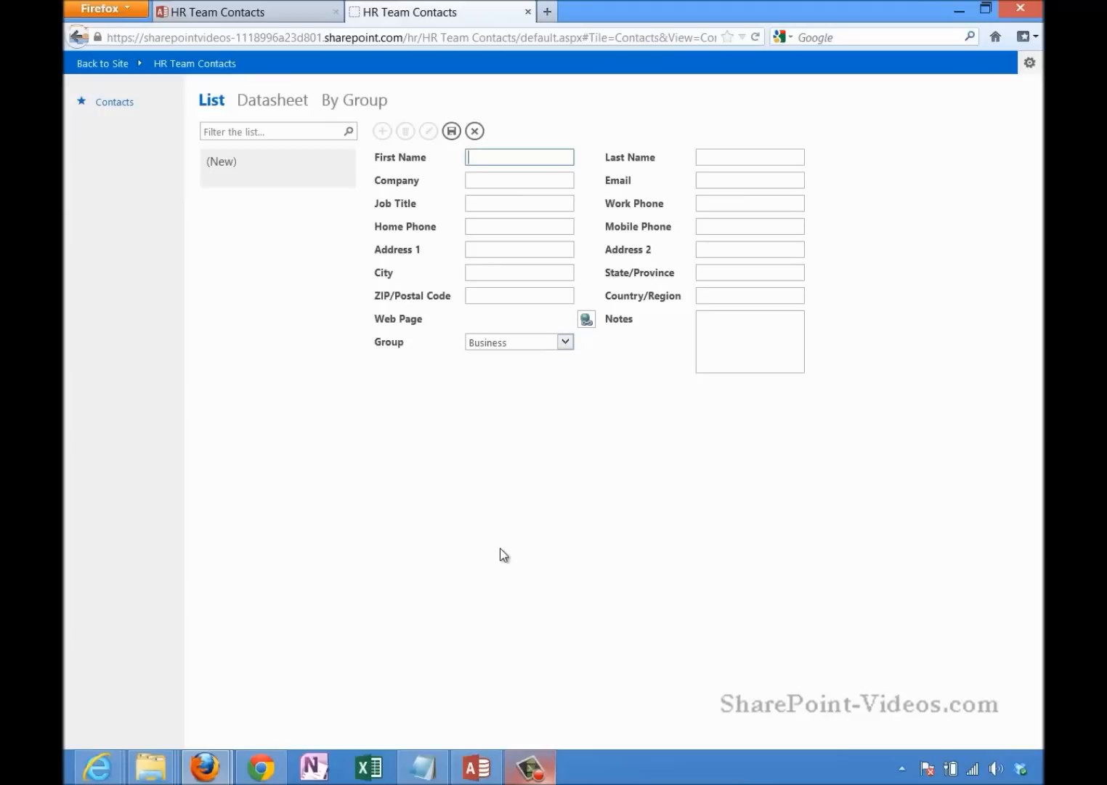
mouse_move(250, 142)
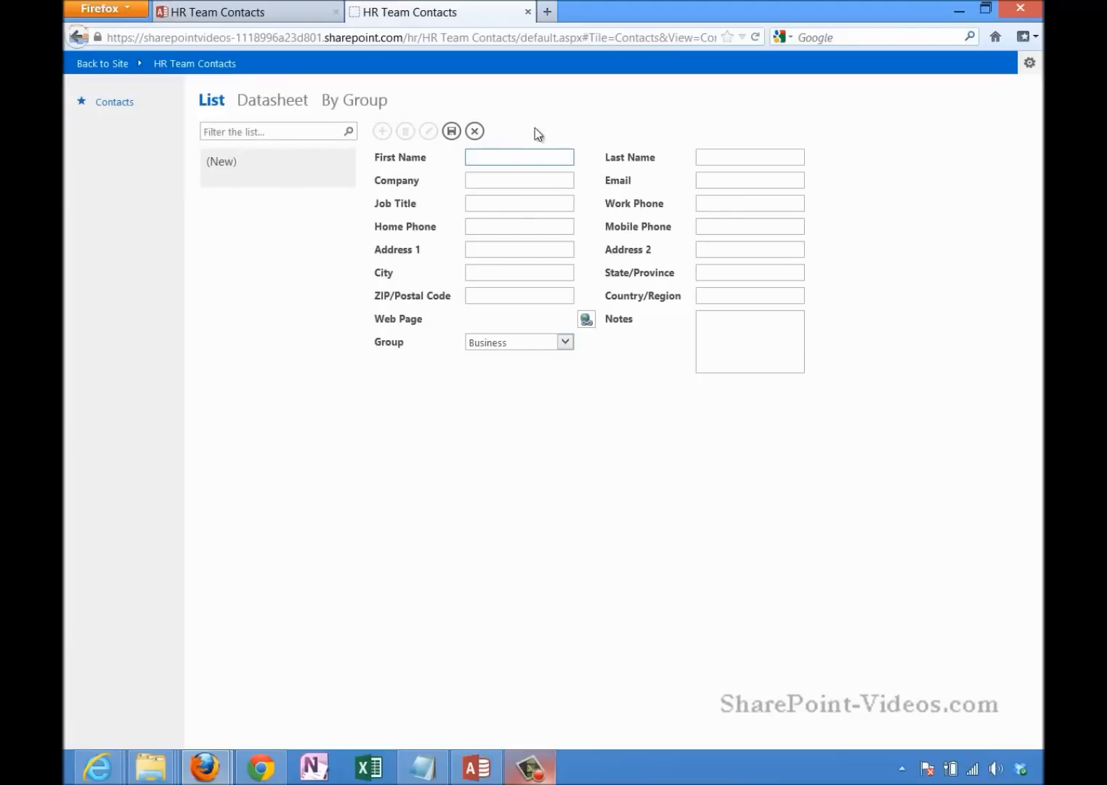
text(A)
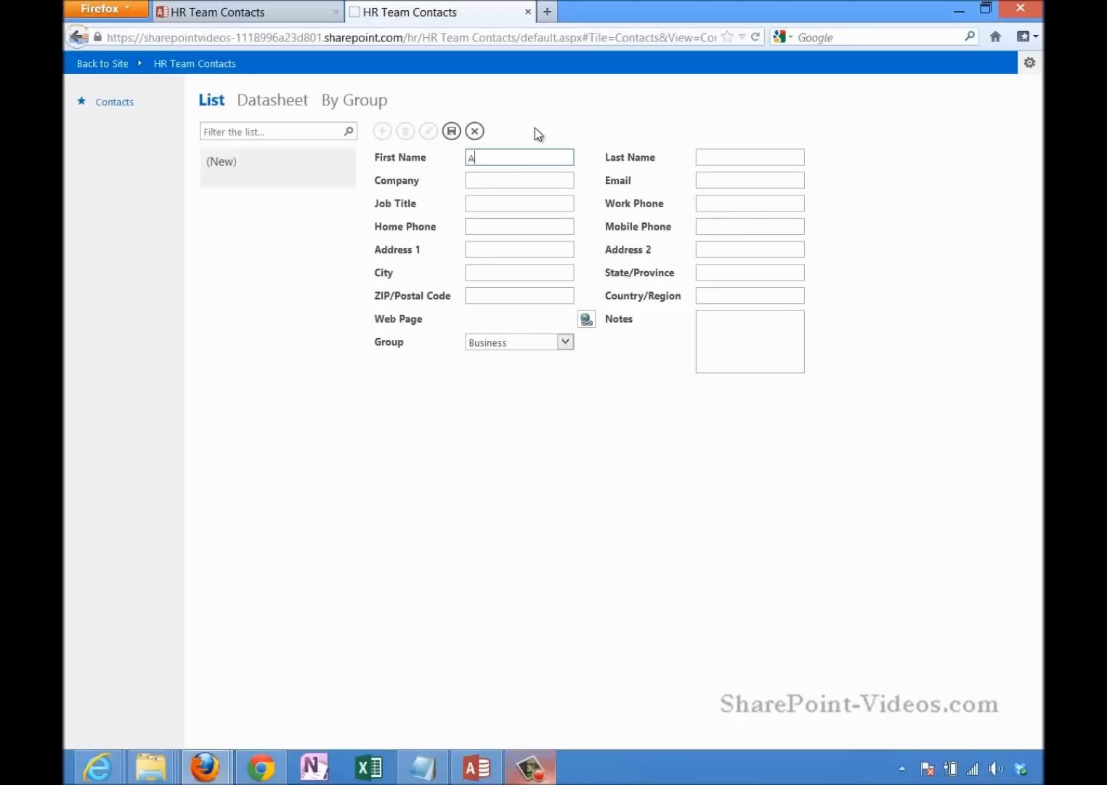
text(Rehmani)
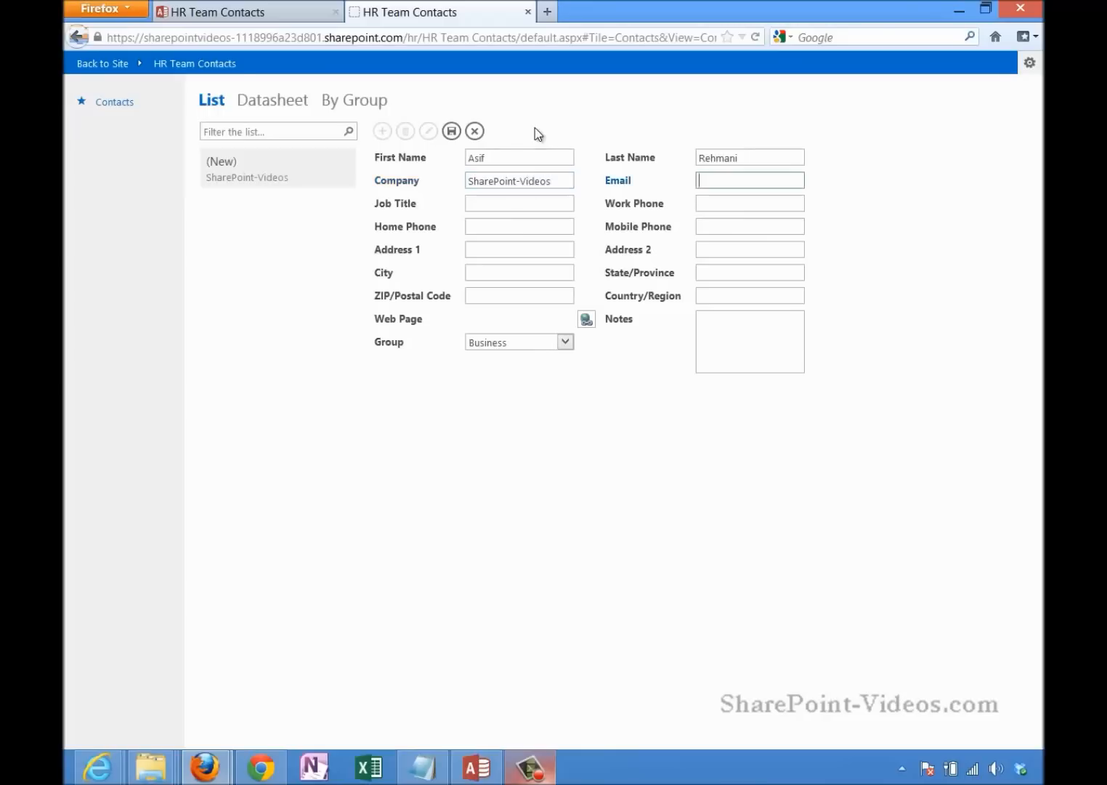
text(asif@)
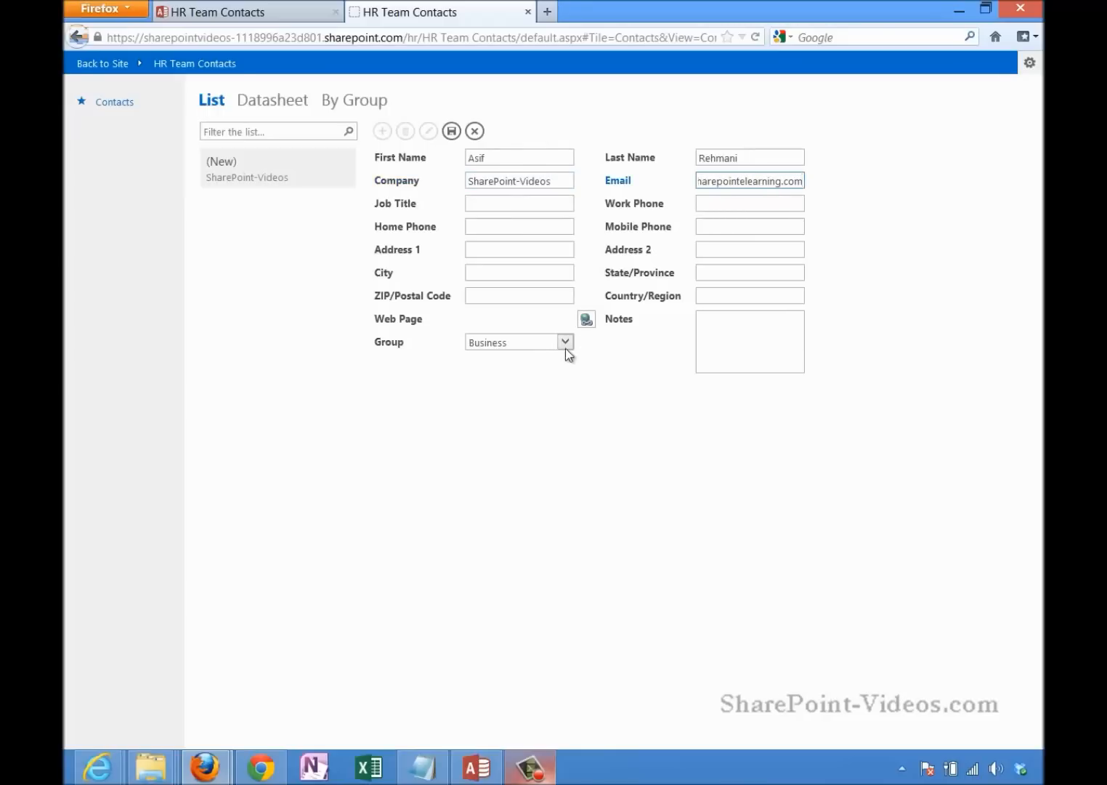
click(518, 341)
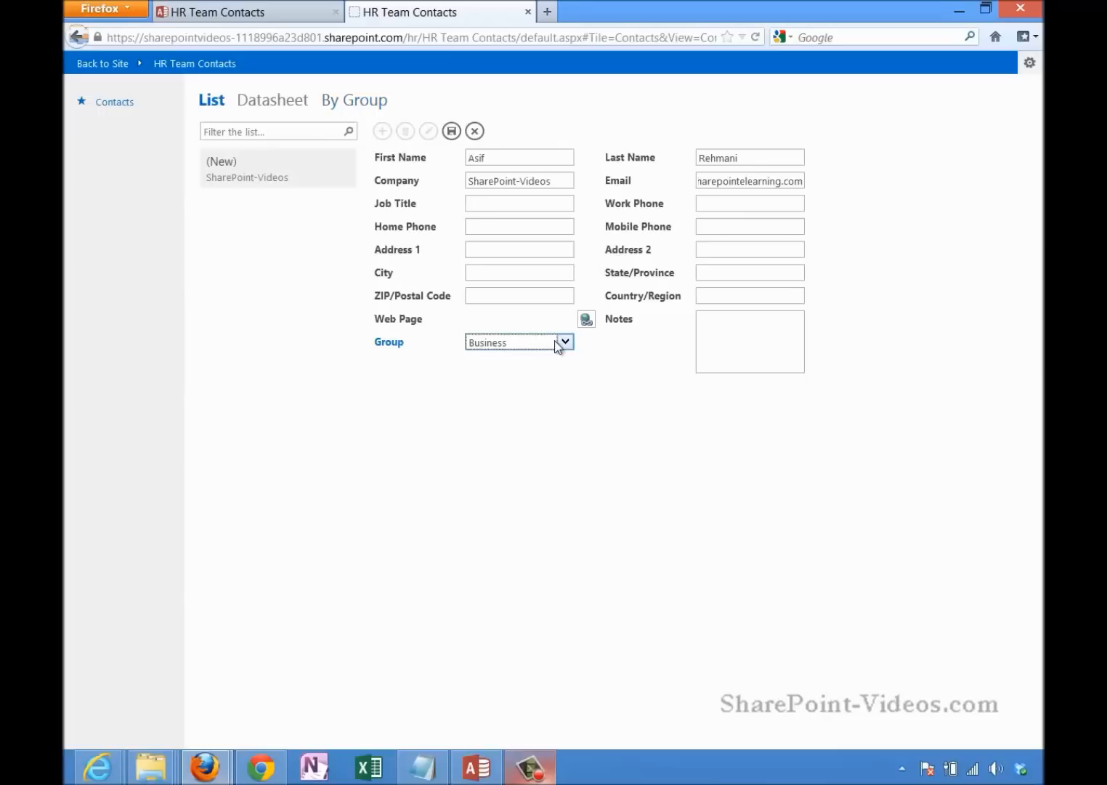
mouse_move(330, 276)
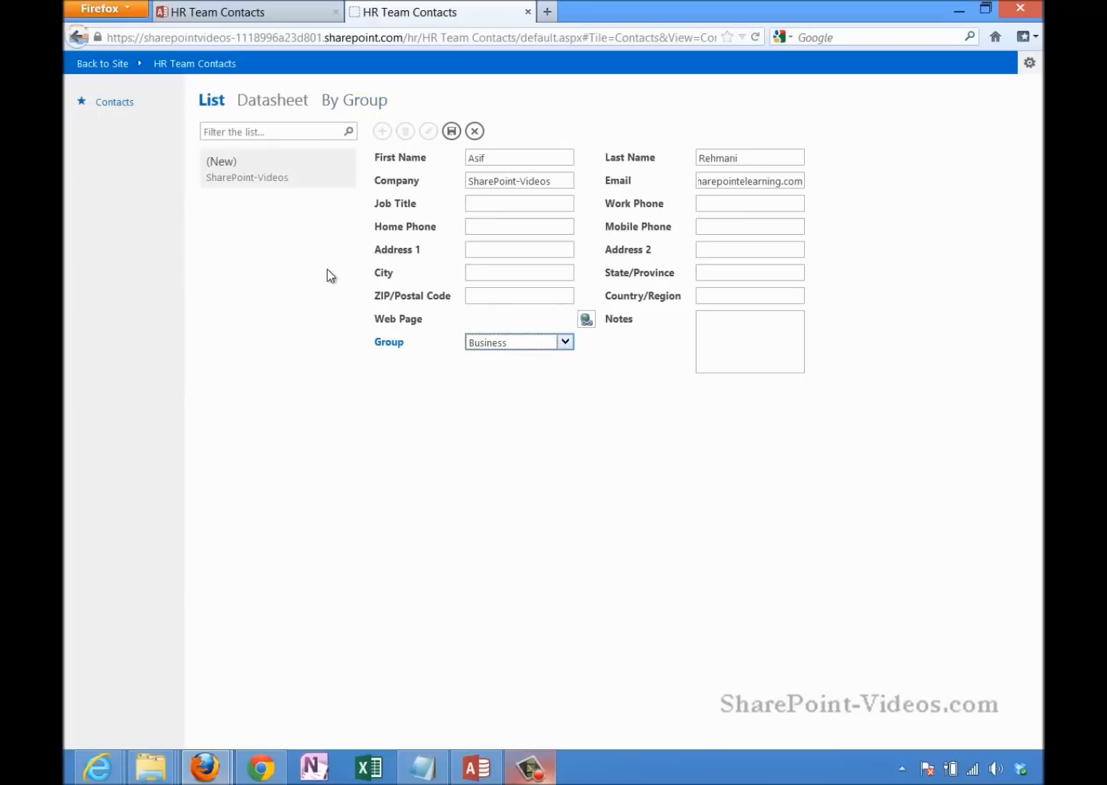
click(451, 131)
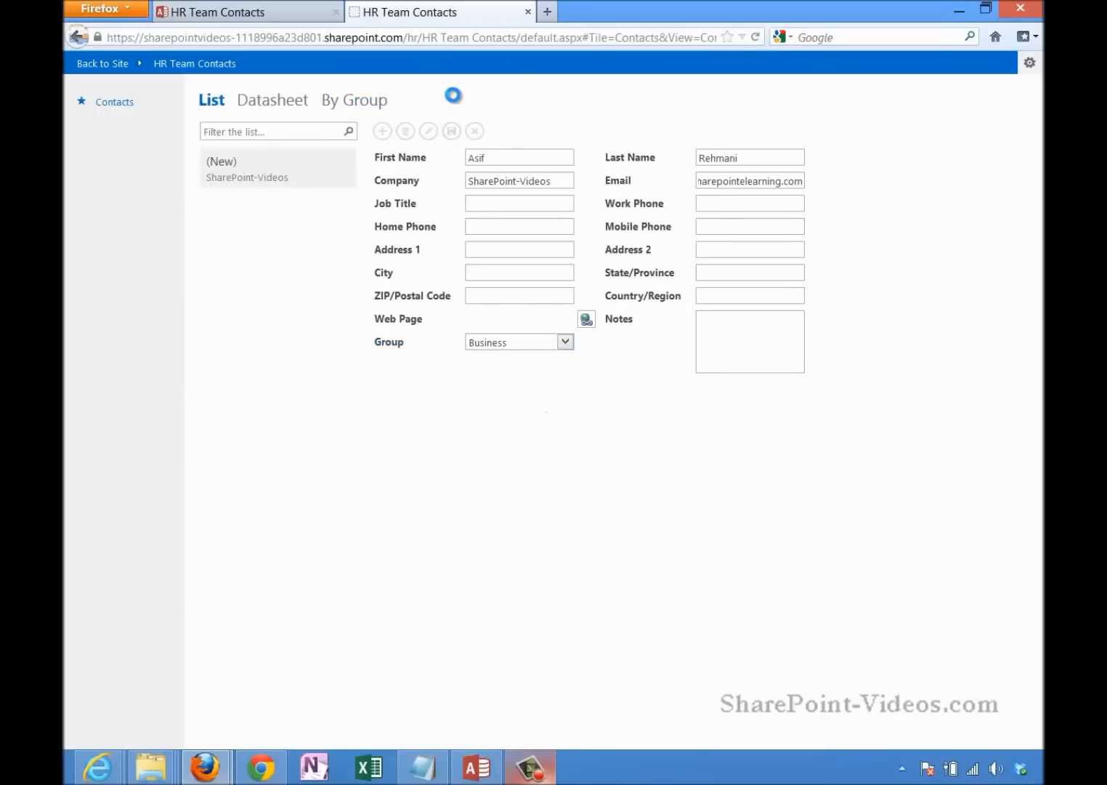
click(451, 131)
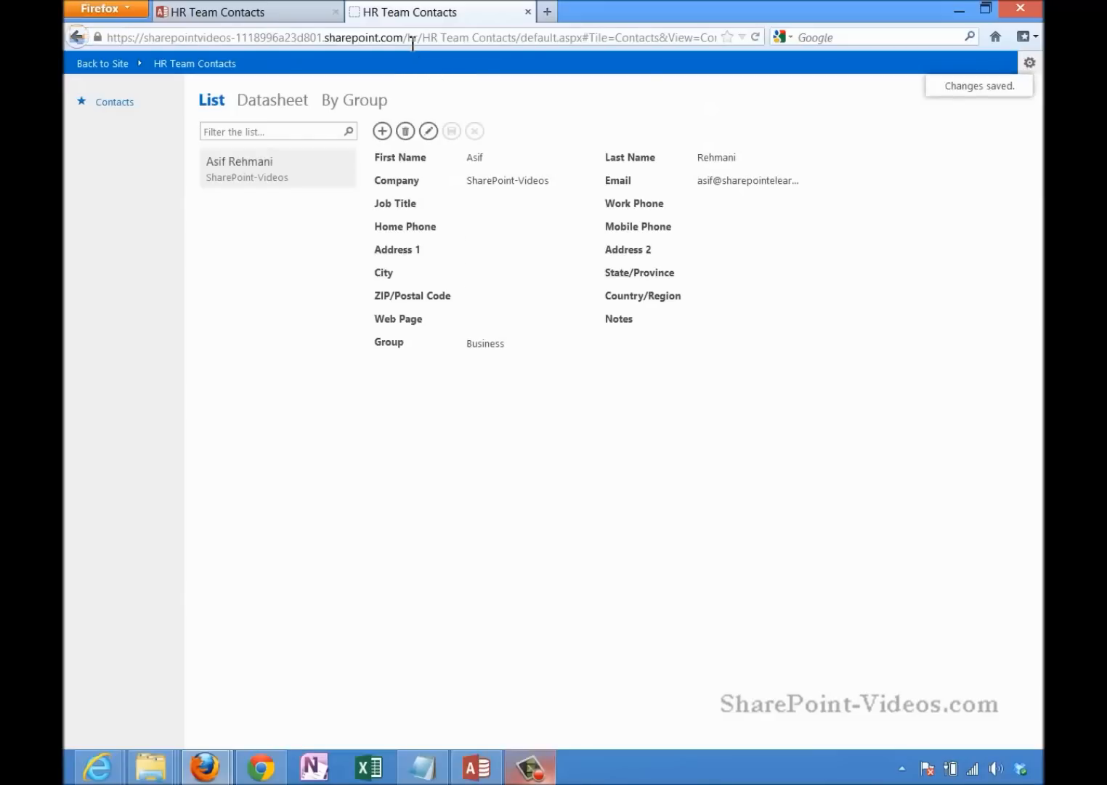
mouse_move(443, 102)
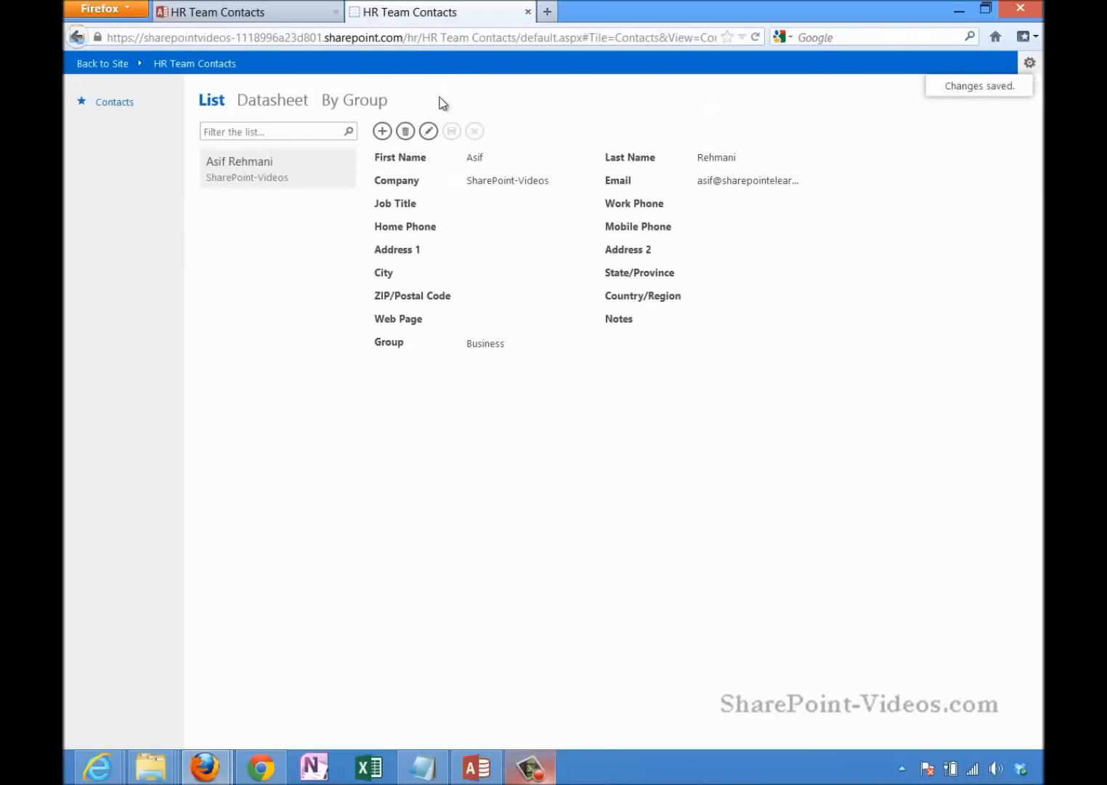
click(382, 131)
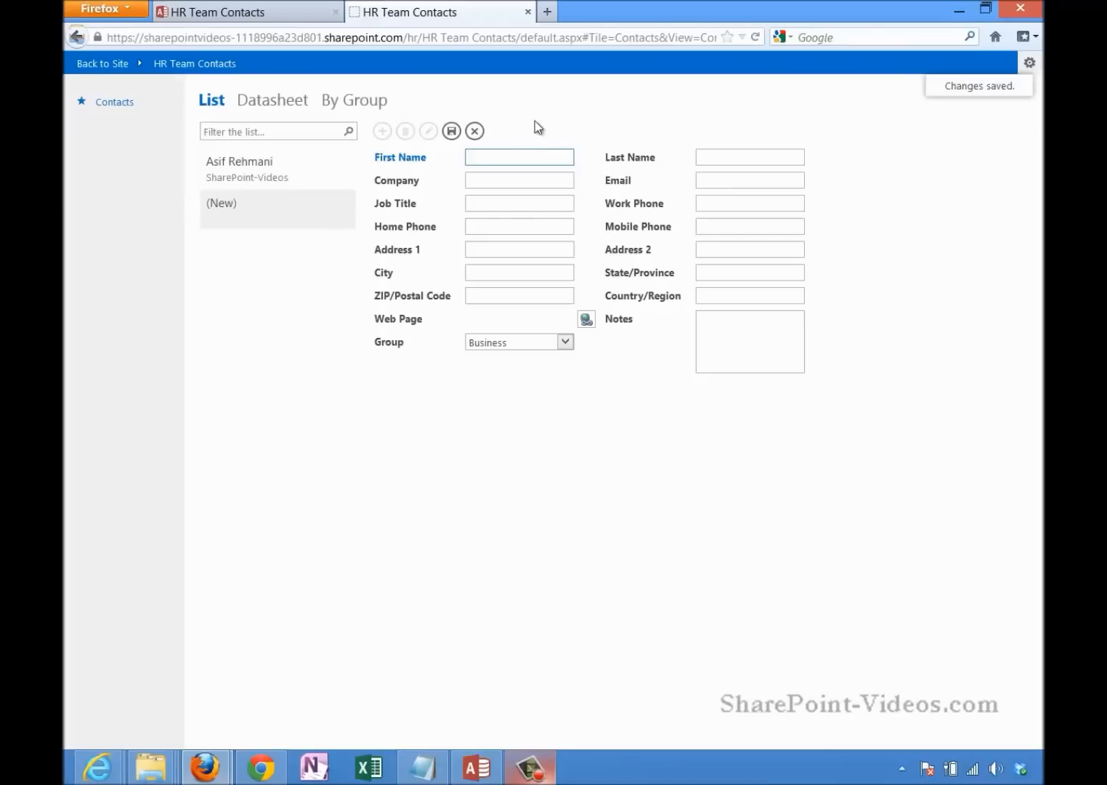
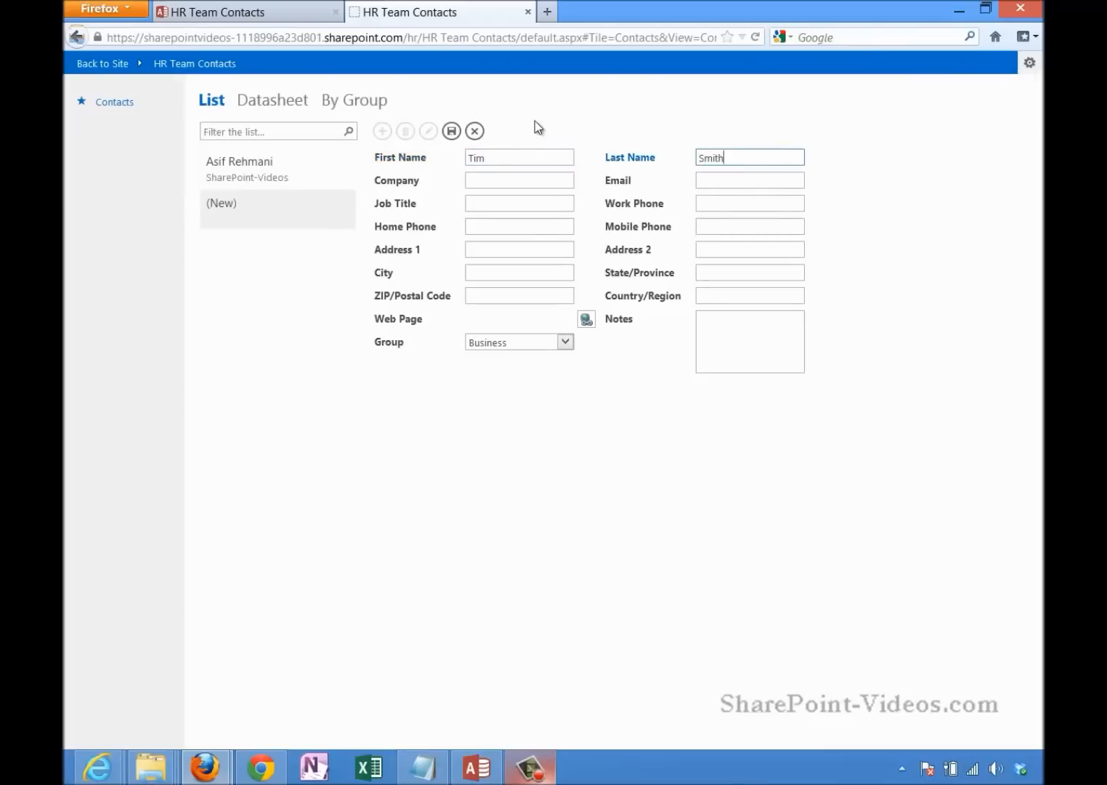
click(519, 180)
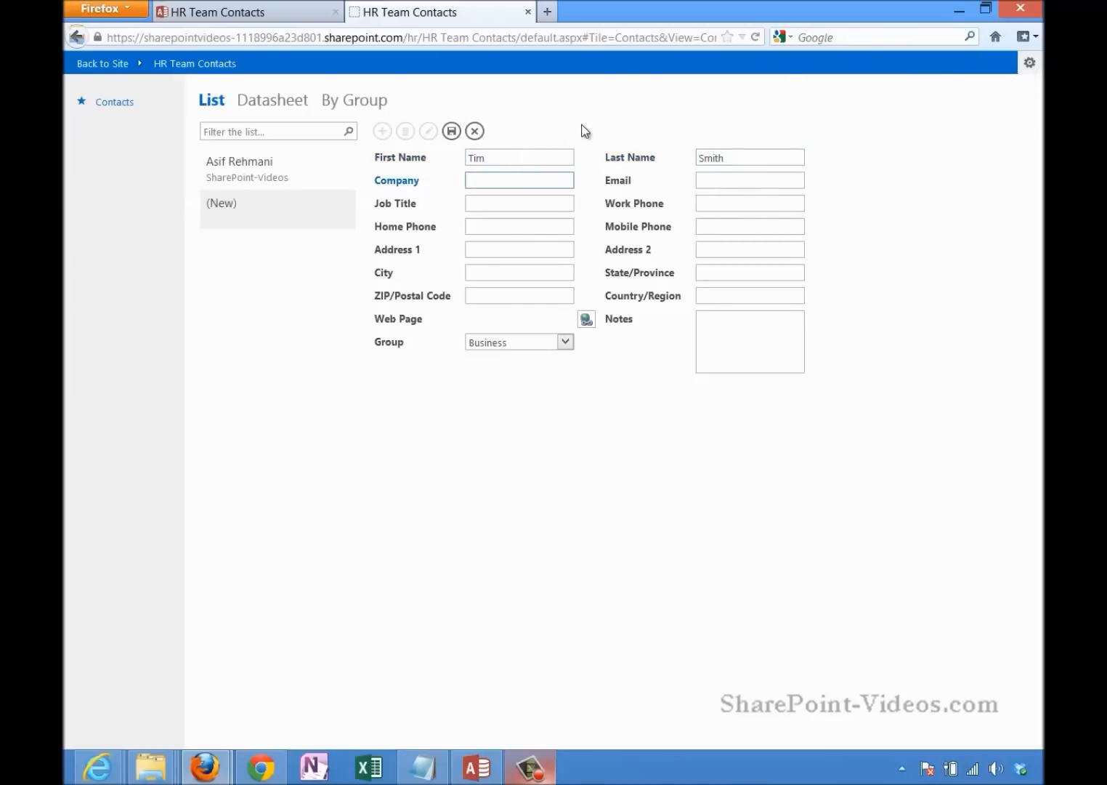
text(MSN)
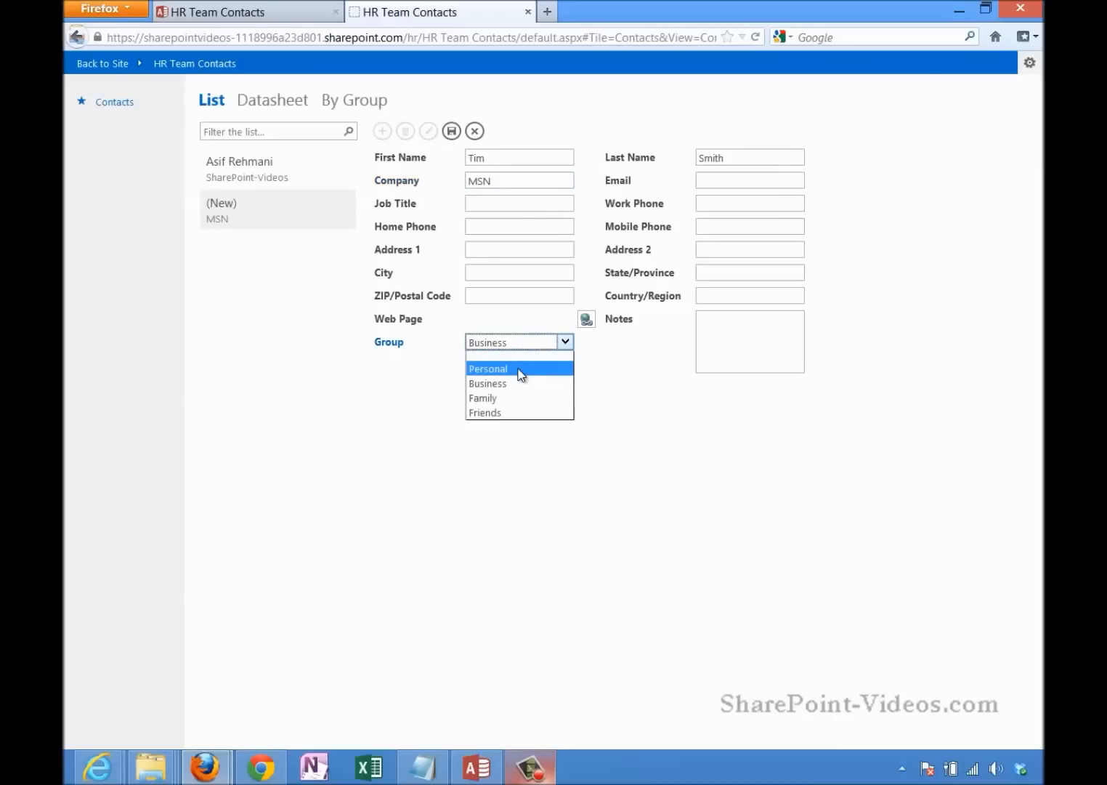
click(485, 413)
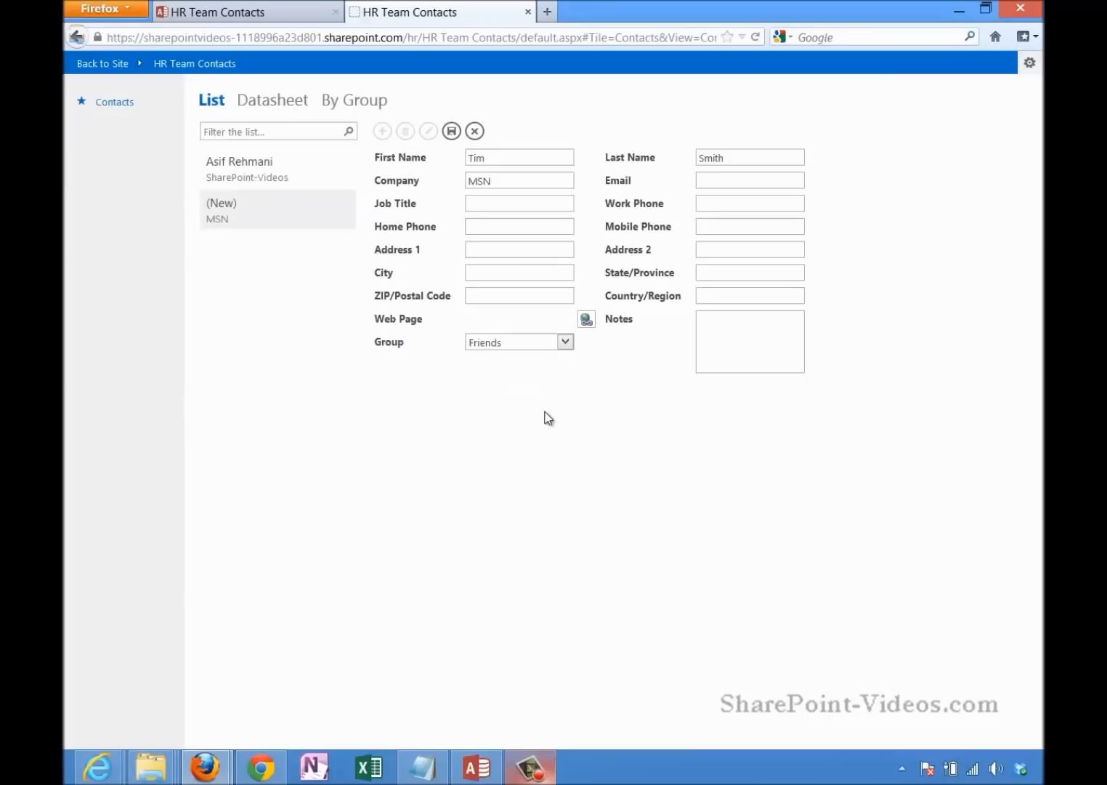
click(452, 131)
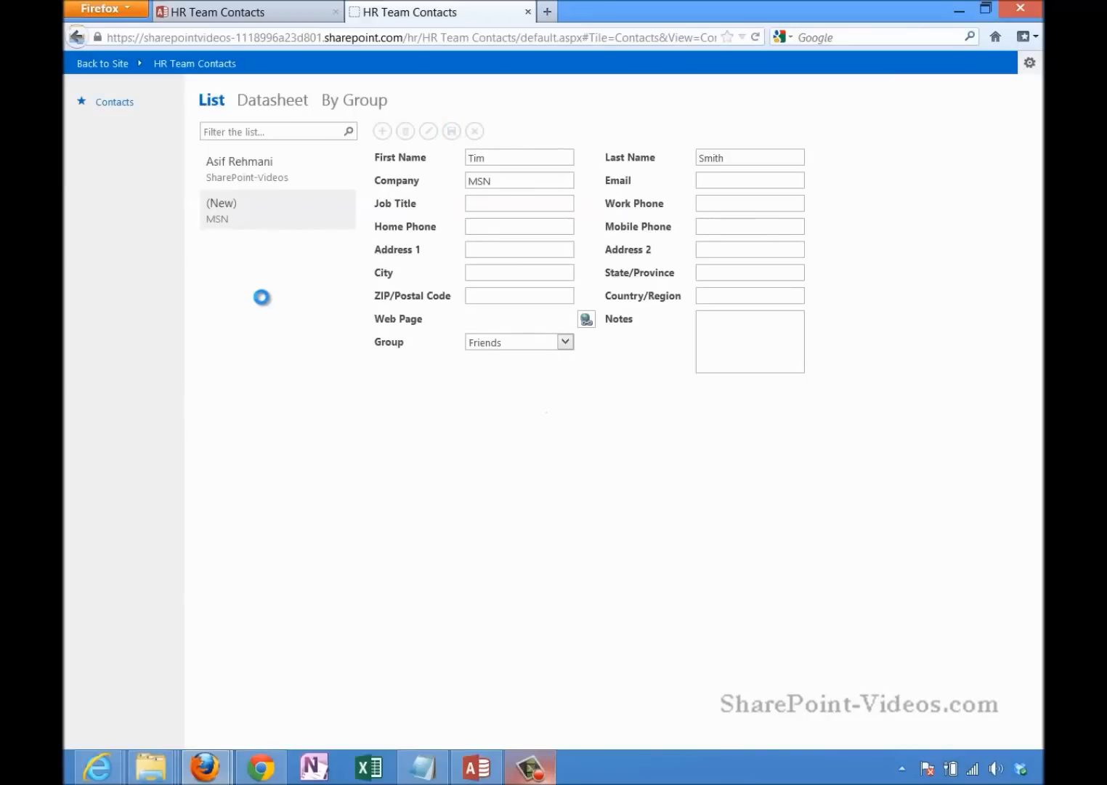
click(451, 131)
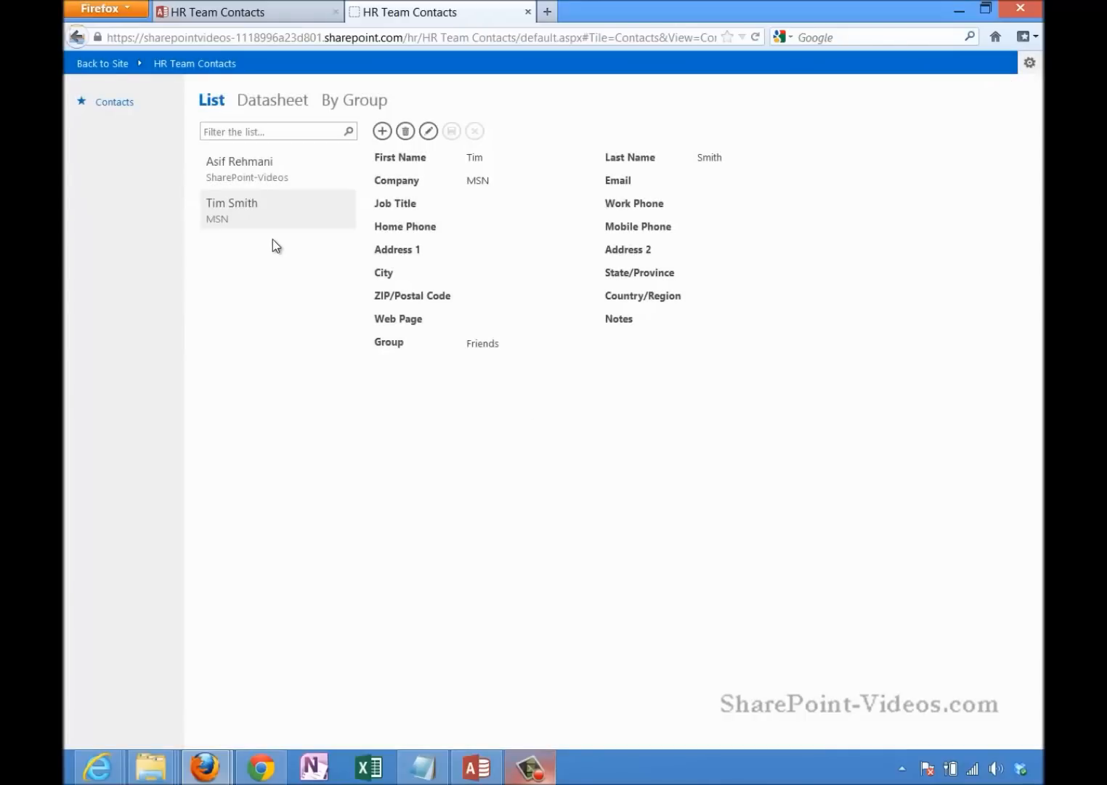
click(274, 99)
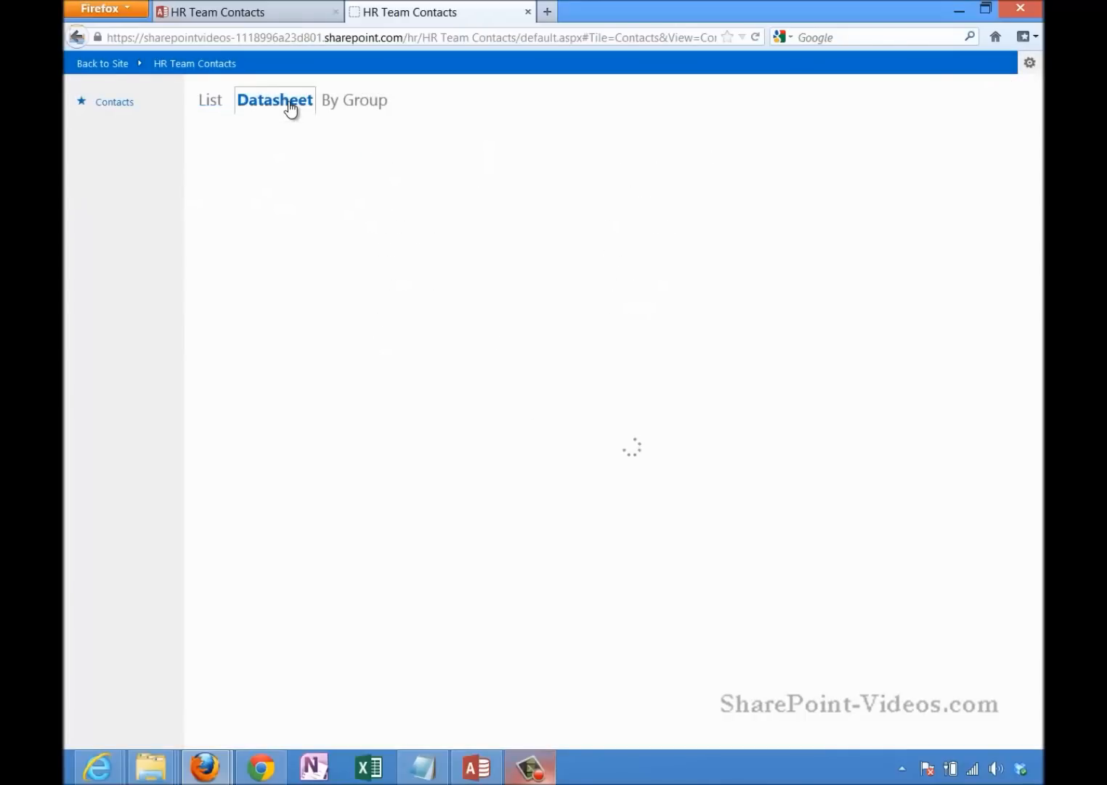
mouse_move(500, 235)
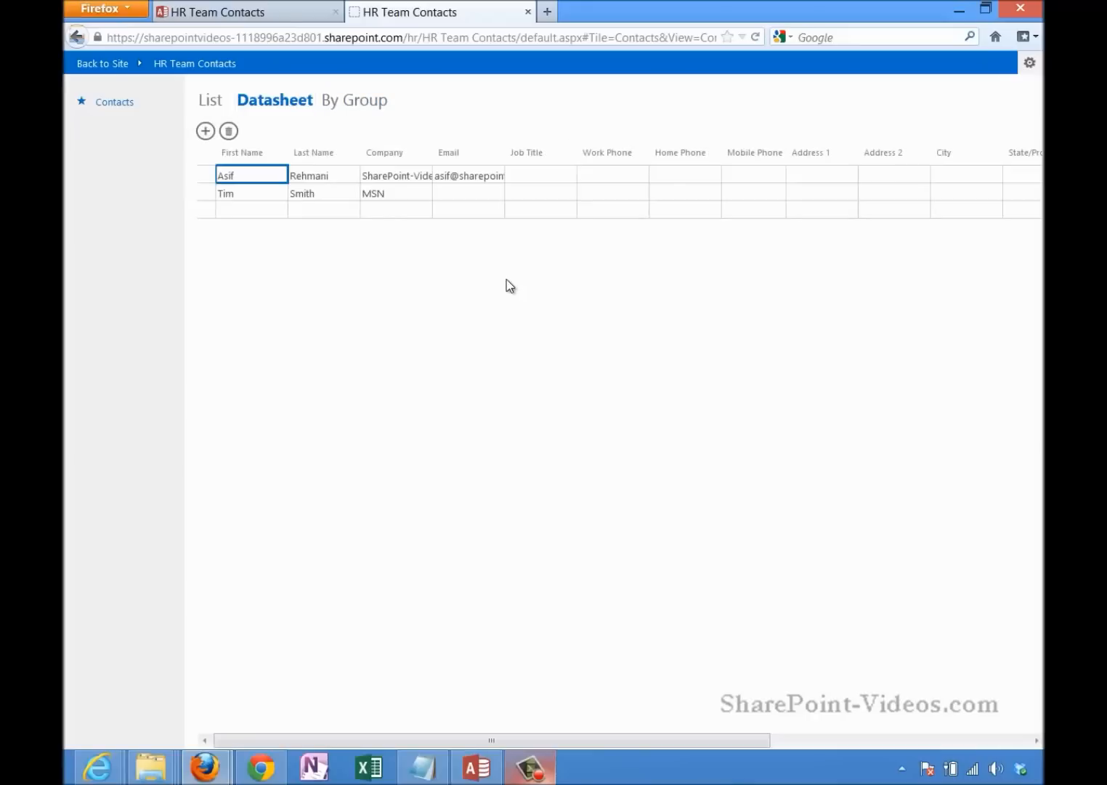
click(358, 99)
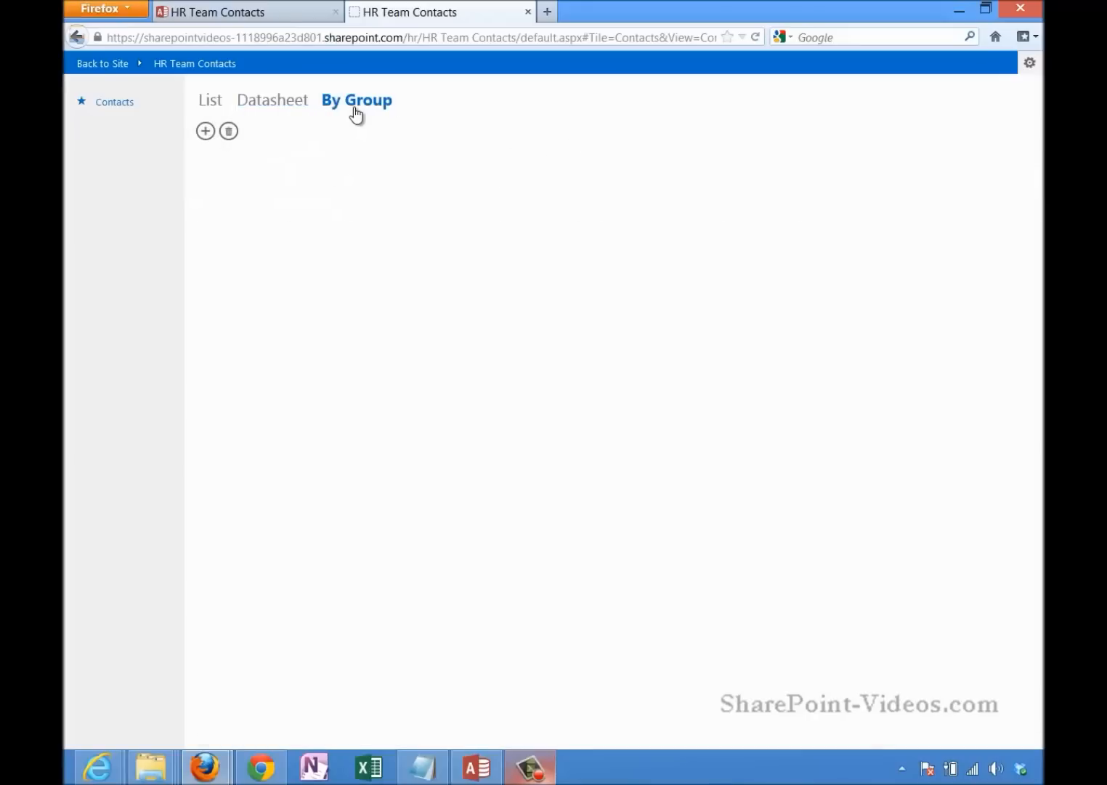
click(356, 99)
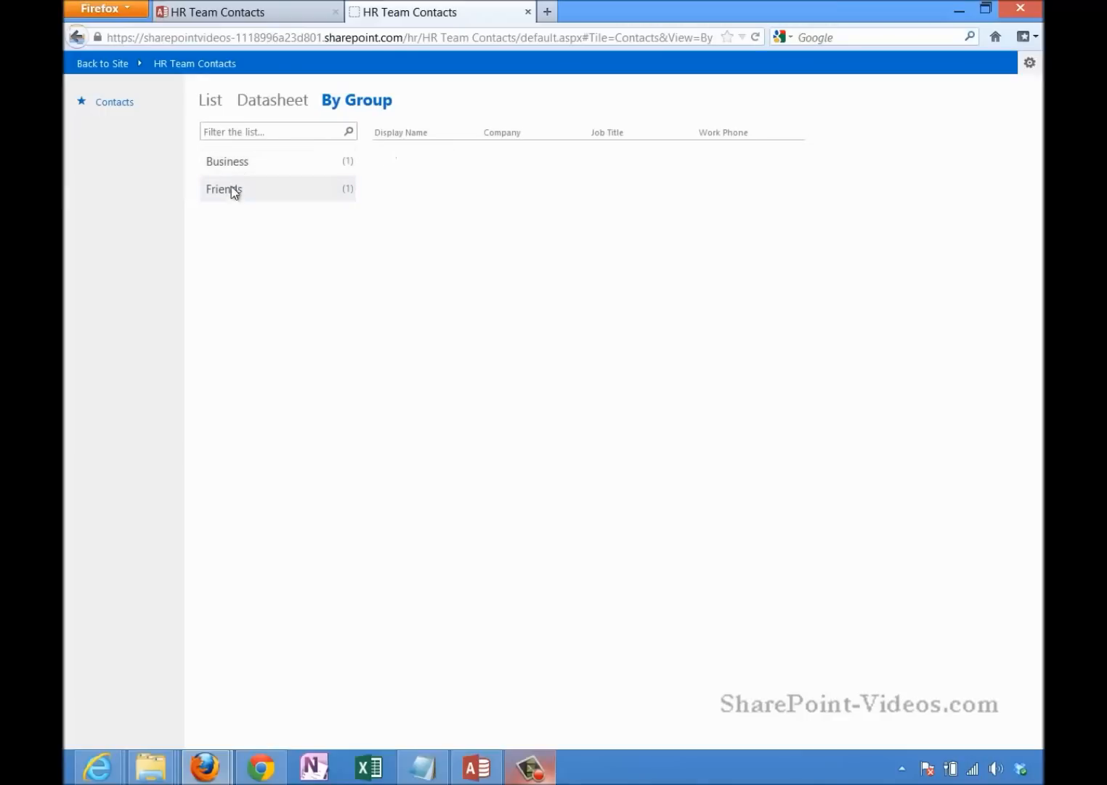
click(223, 189)
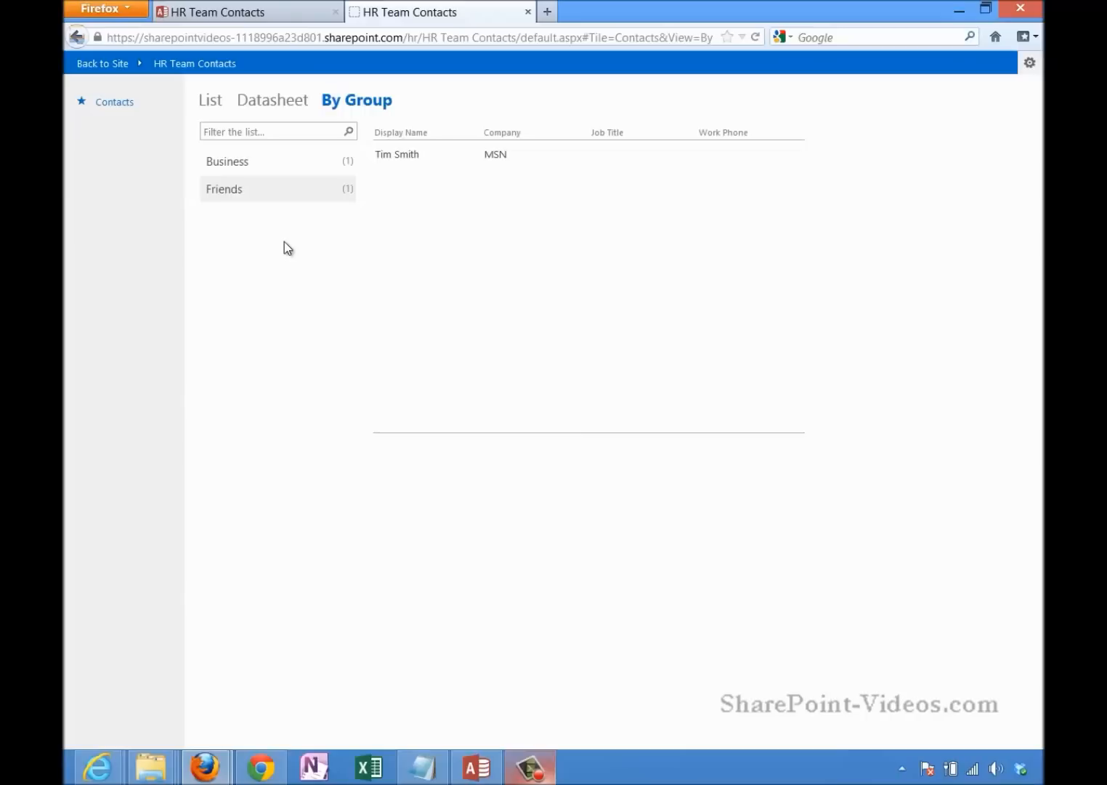
mouse_move(86, 139)
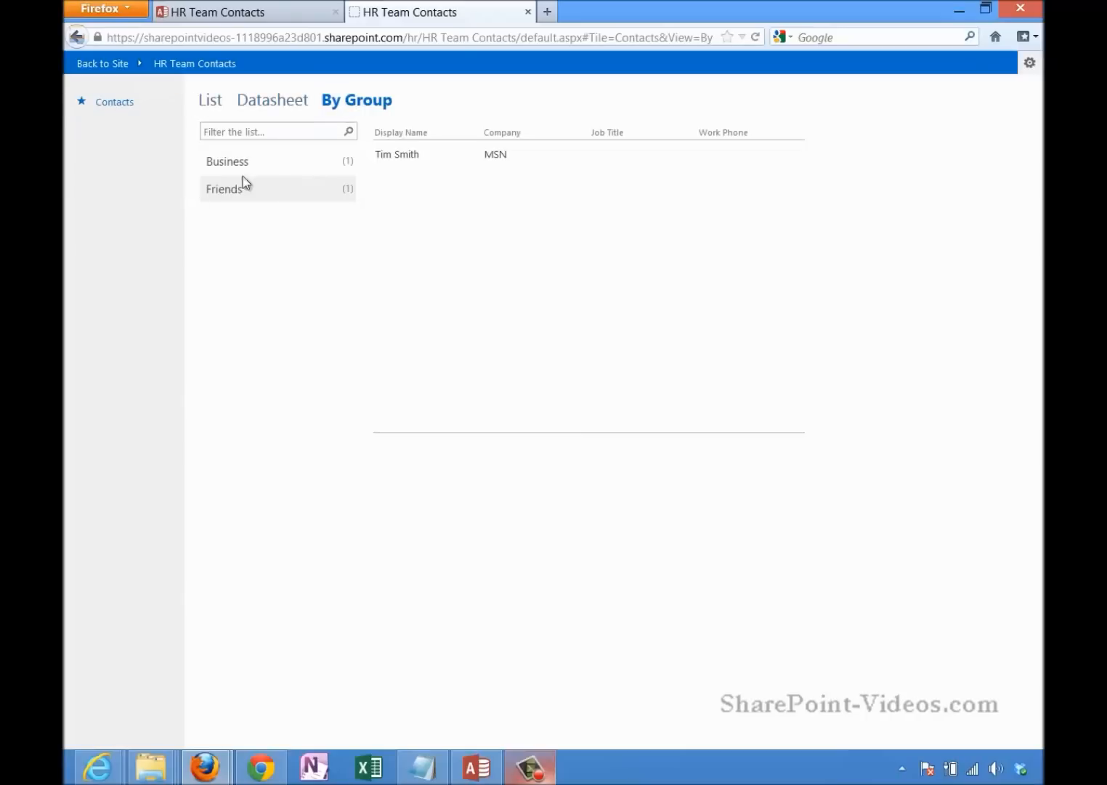
mouse_move(268, 273)
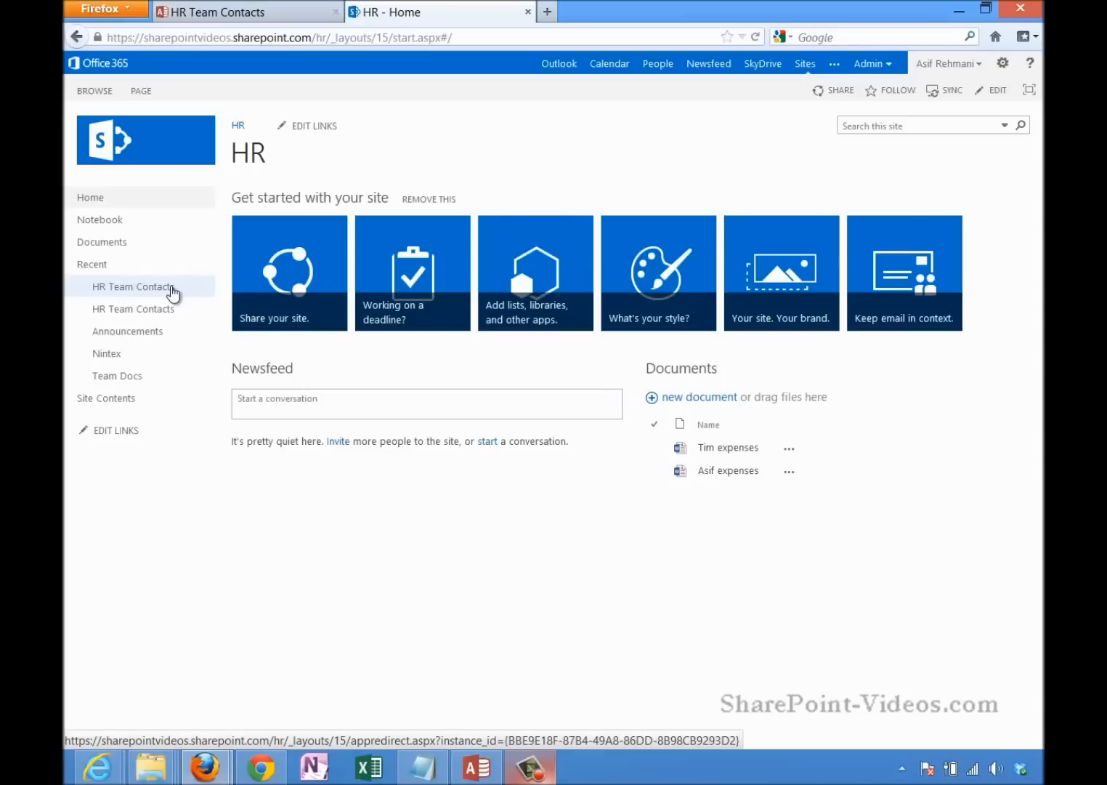
mouse_move(343, 517)
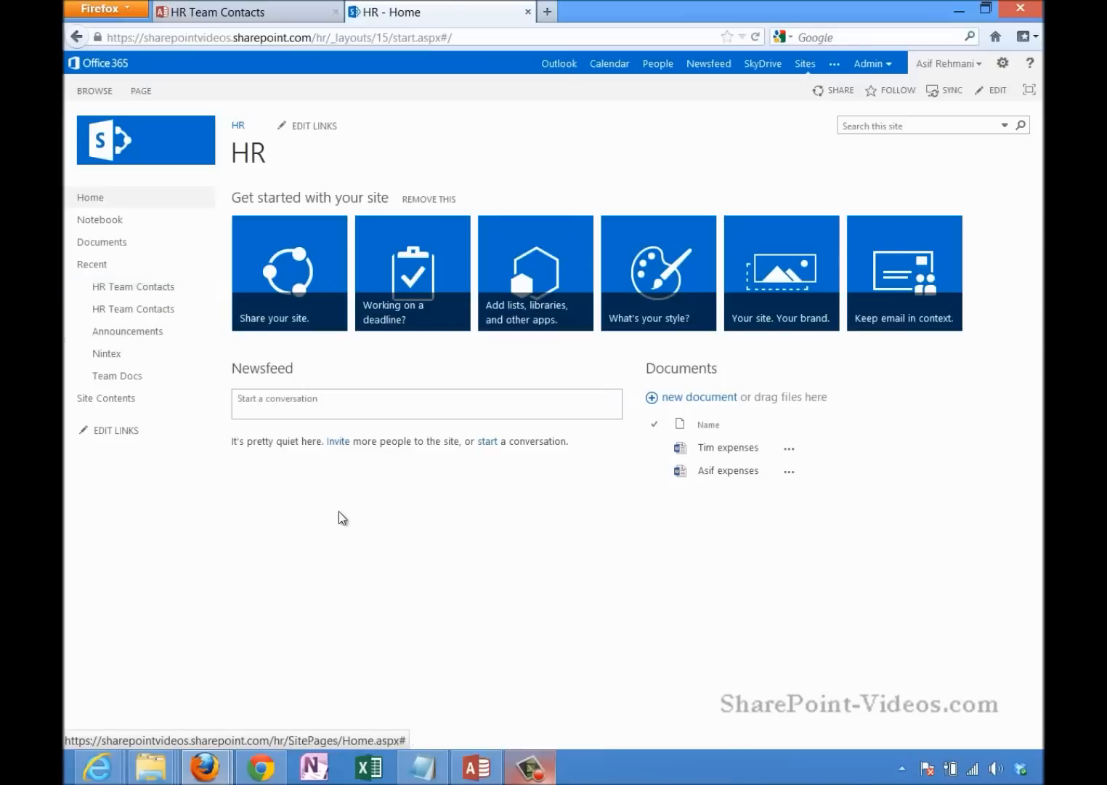